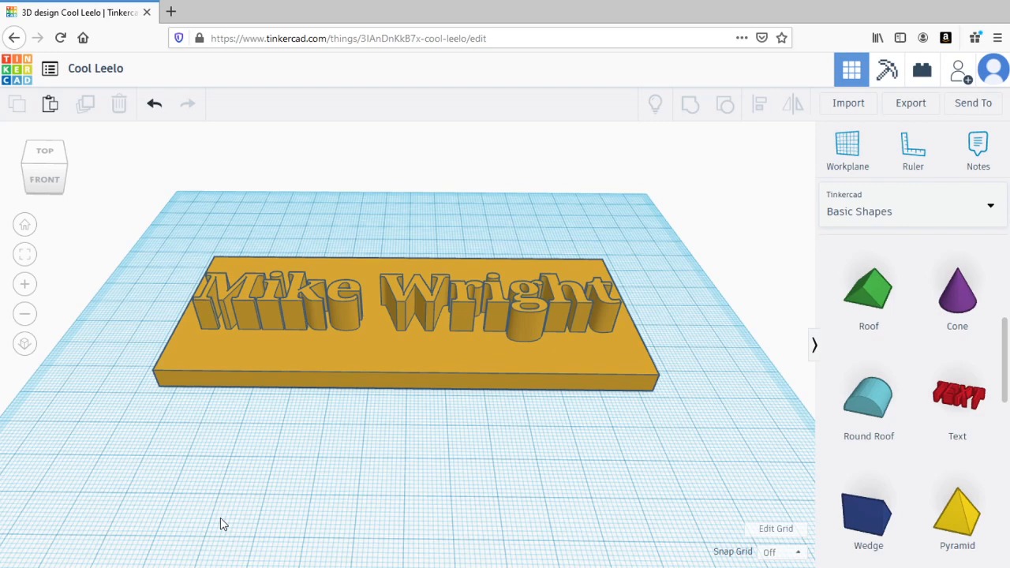
{"action": "mouse_move", "coordinate": [381, 3]}
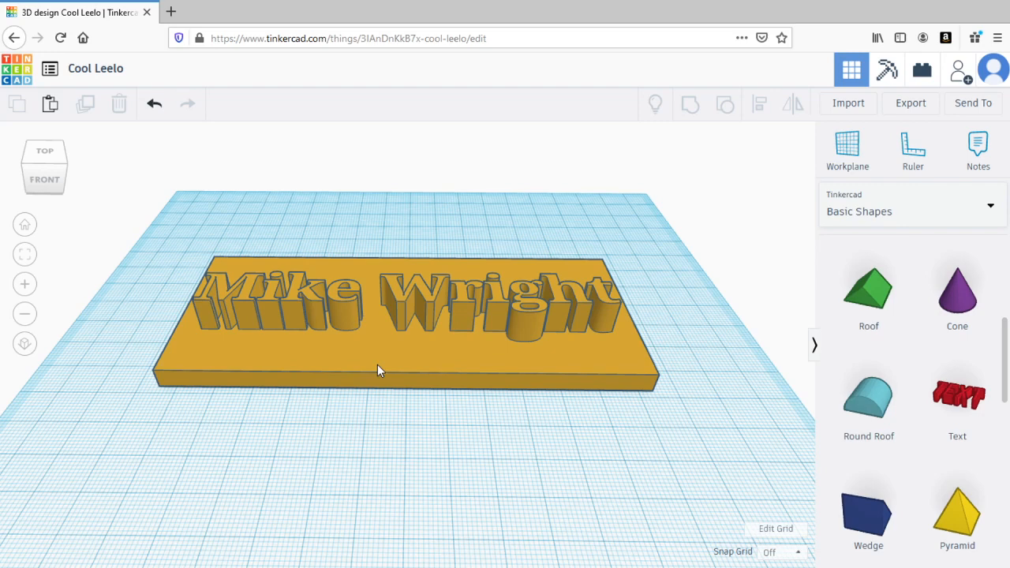
{"action": "mouse_move", "coordinate": [457, 320]}
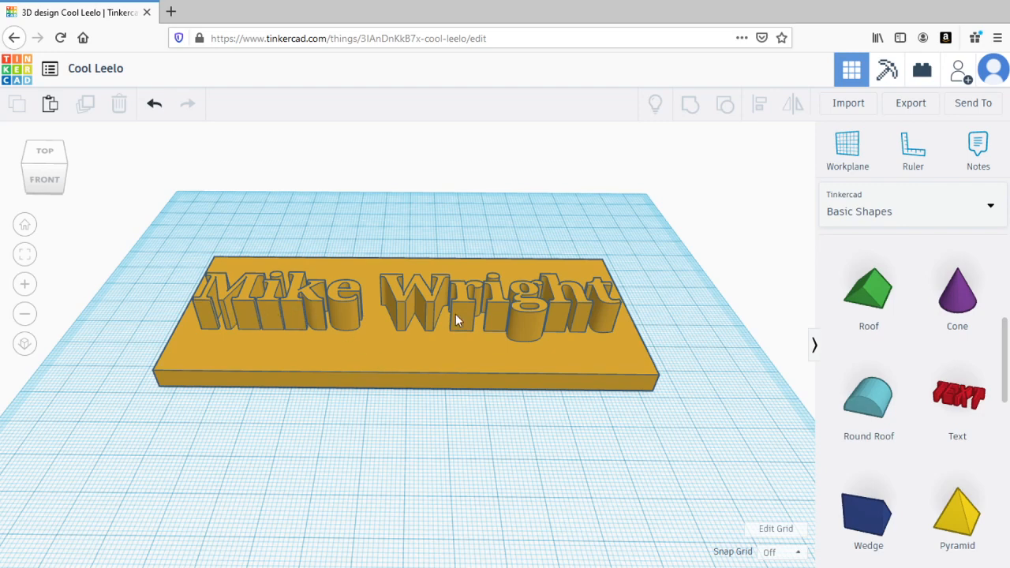
{"action": "mouse_move", "coordinate": [497, 320]}
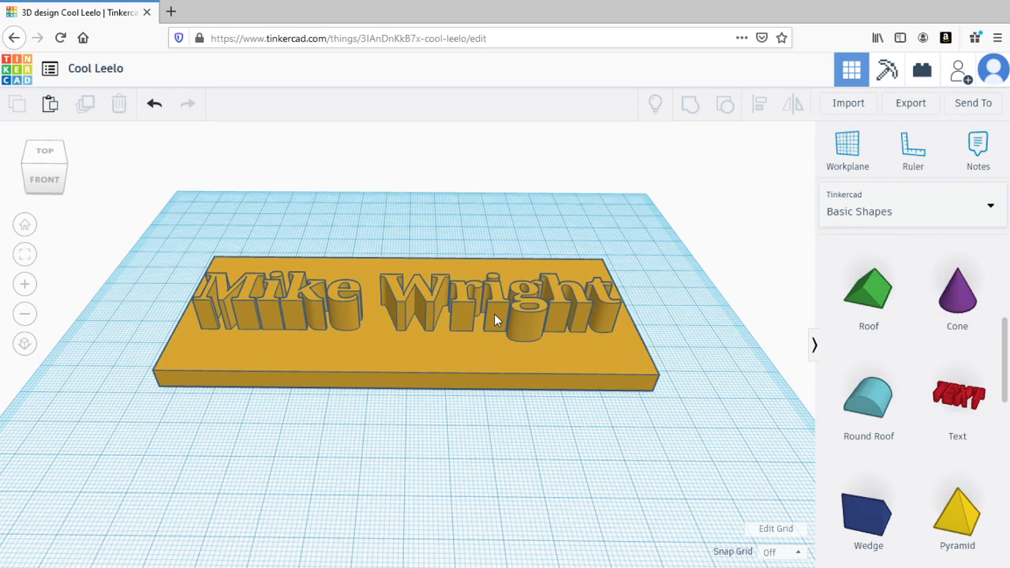
{"action": "mouse_move", "coordinate": [472, 322]}
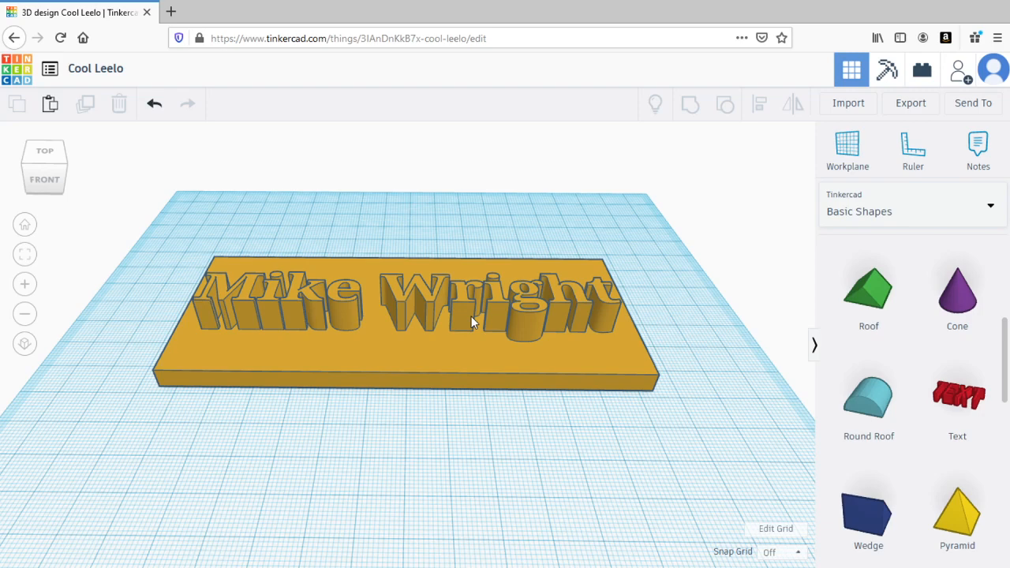
{"action": "mouse_move", "coordinate": [440, 317]}
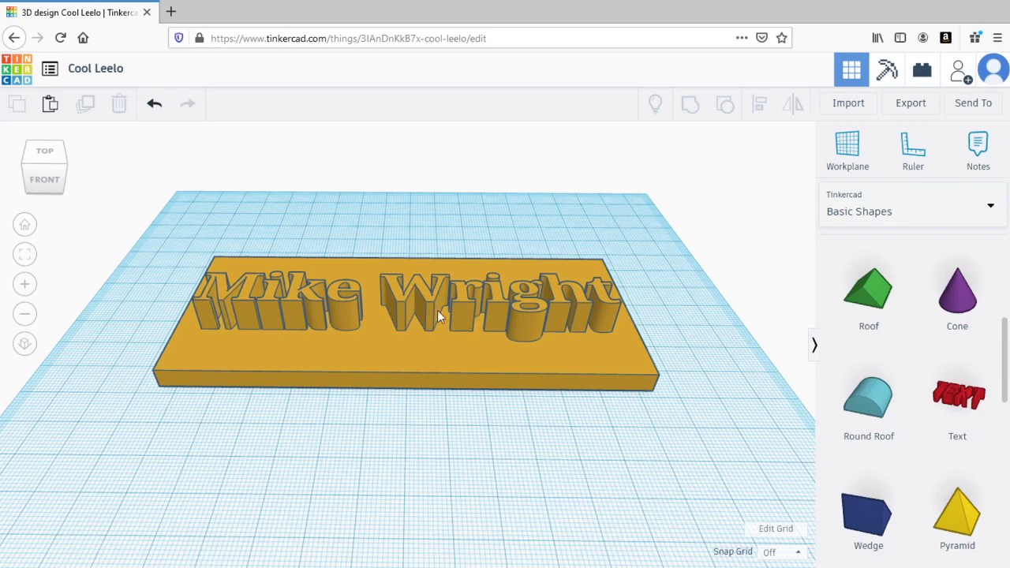
{"action": "mouse_move", "coordinate": [398, 315]}
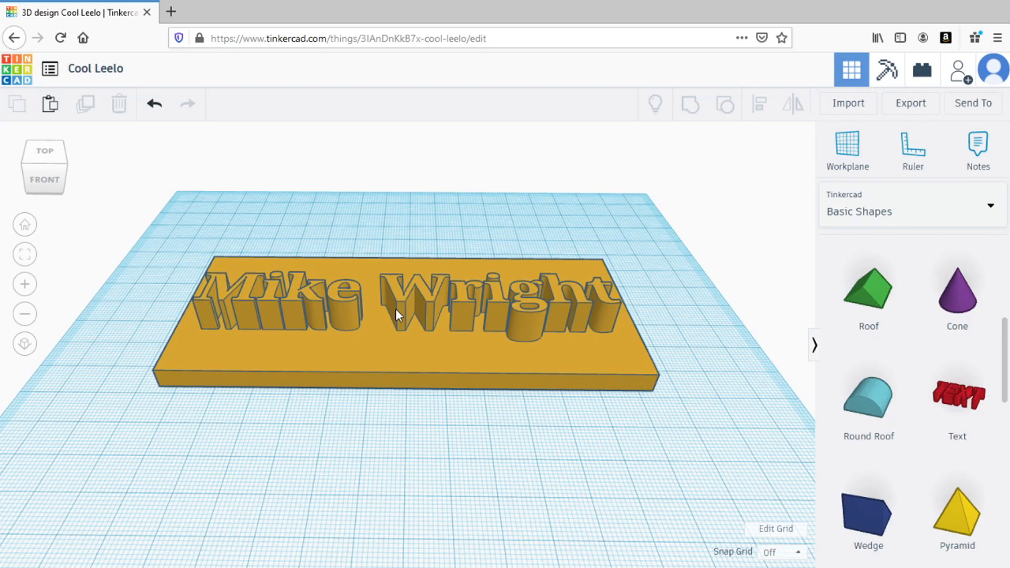
Ungroup the nameplate into a green plate and red lettering, then undo lowering the lettering.
{"action": "left_click", "coordinate": [394, 316]}
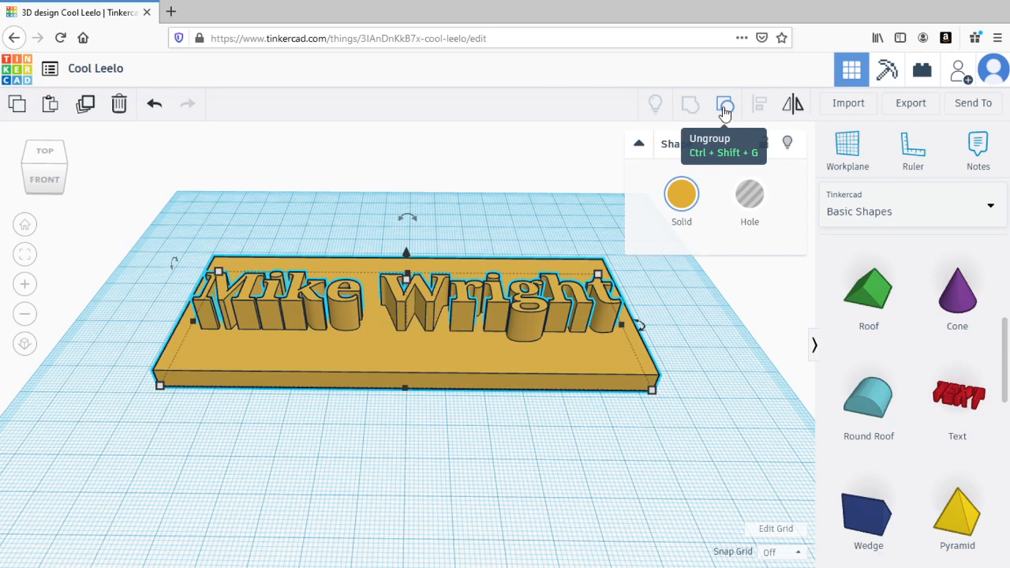
{"action": "left_click", "coordinate": [725, 103]}
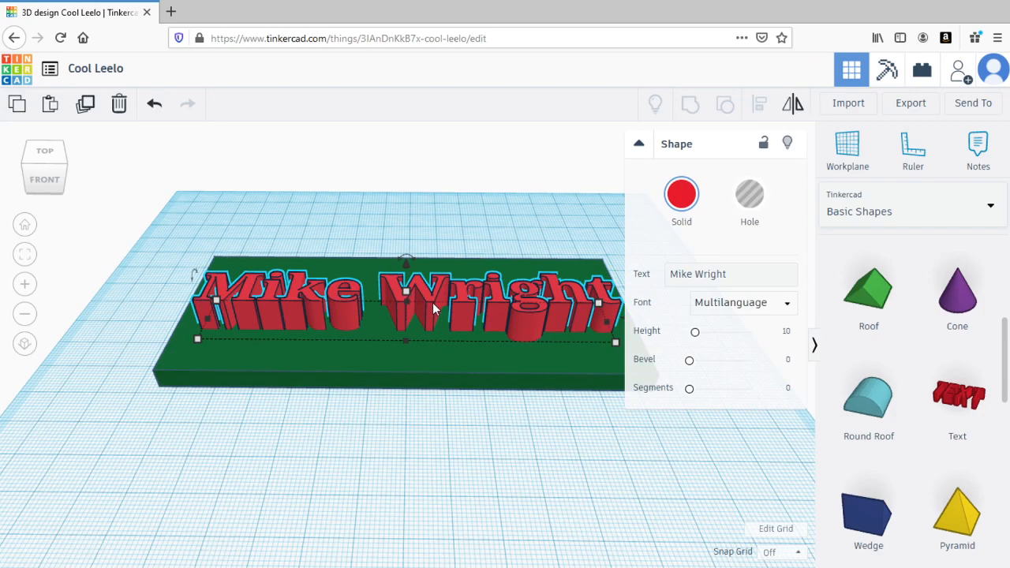
{"action": "mouse_move", "coordinate": [446, 319]}
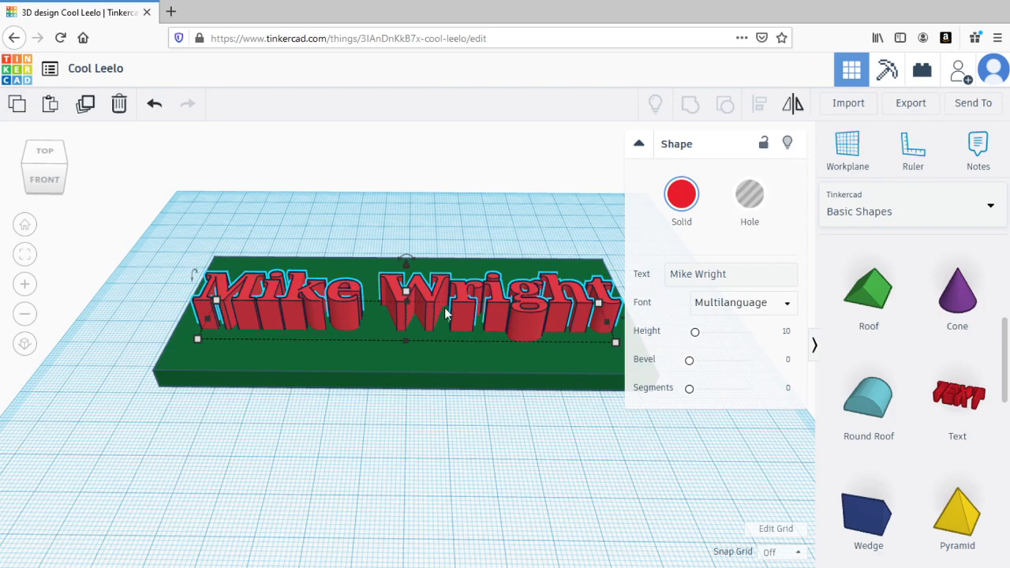
{"action": "mouse_move", "coordinate": [436, 292]}
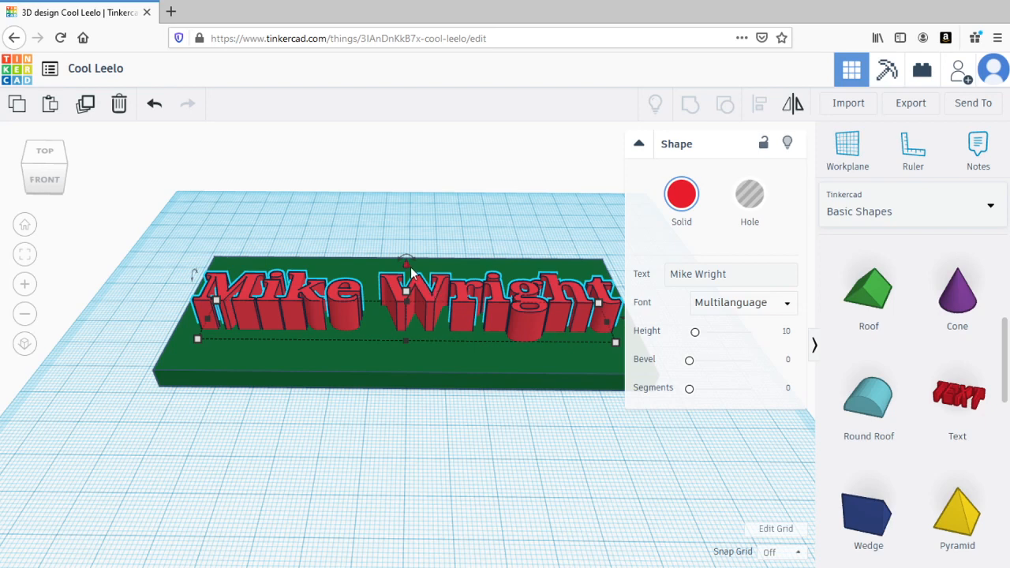
{"action": "mouse_move", "coordinate": [406, 272]}
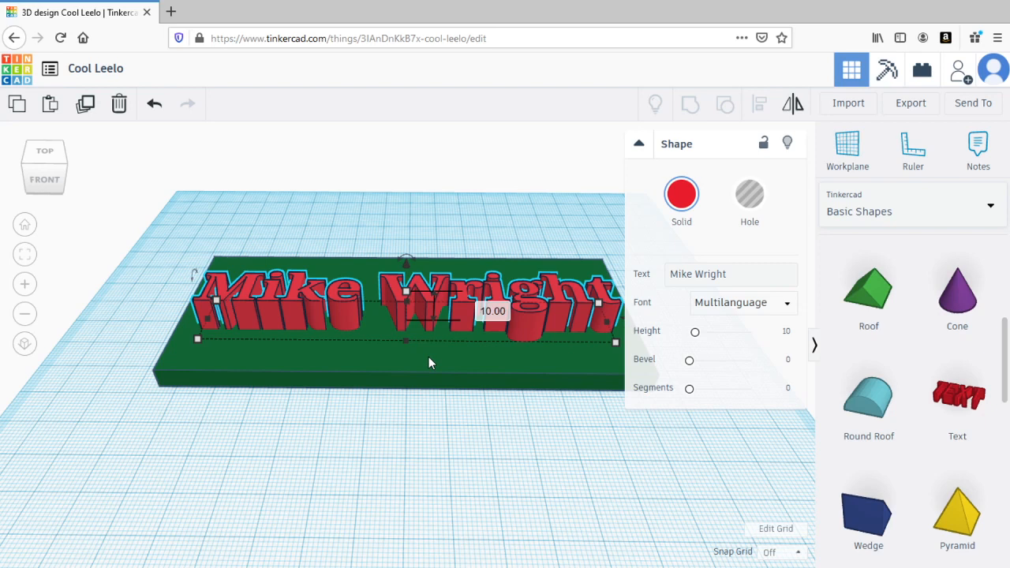
{"action": "mouse_move", "coordinate": [407, 268]}
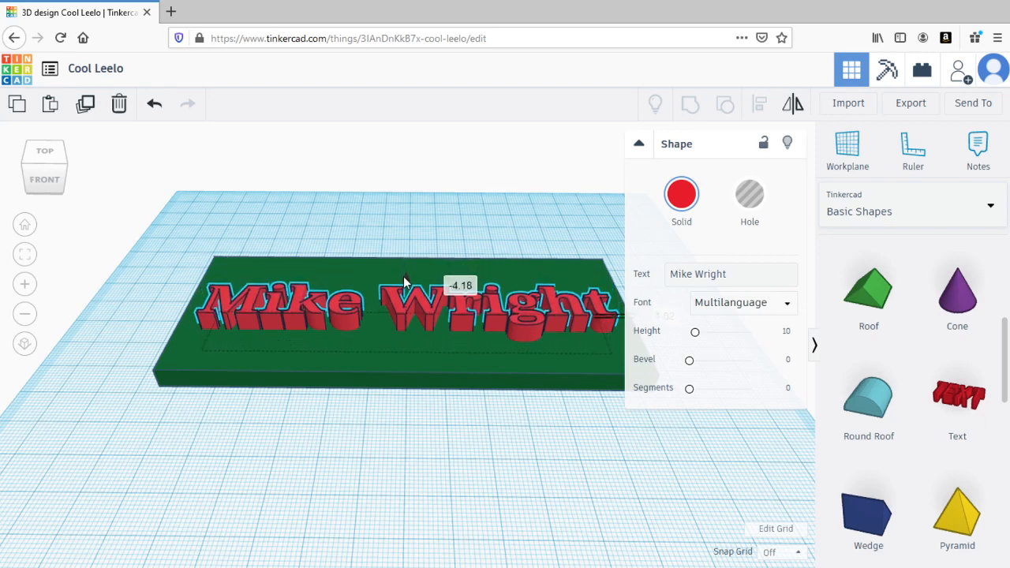
{"action": "left_click", "coordinate": [153, 104]}
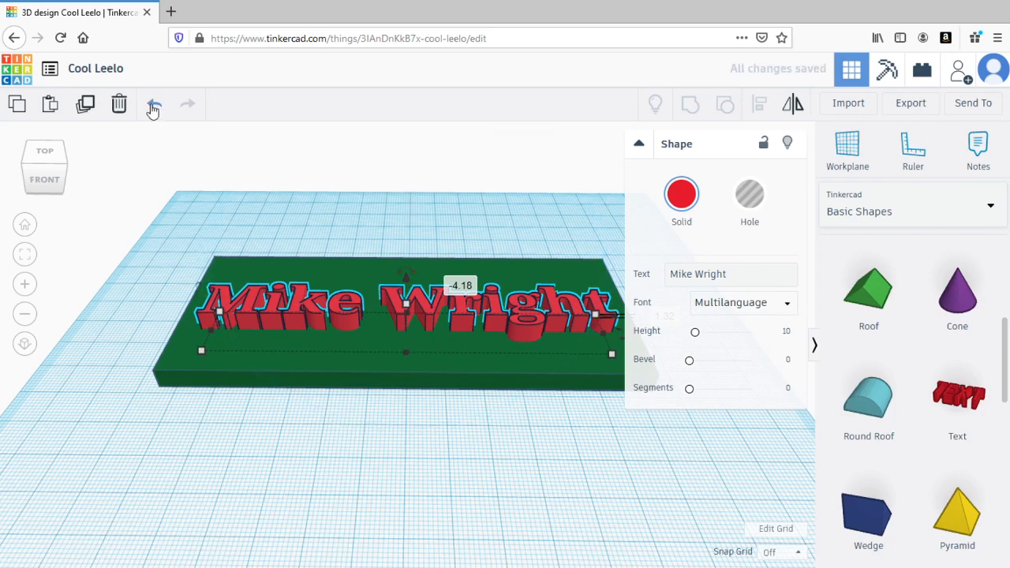
Restore the lettering to full height and make the green plate transparent, then opaque again.
{"action": "left_click", "coordinate": [153, 104]}
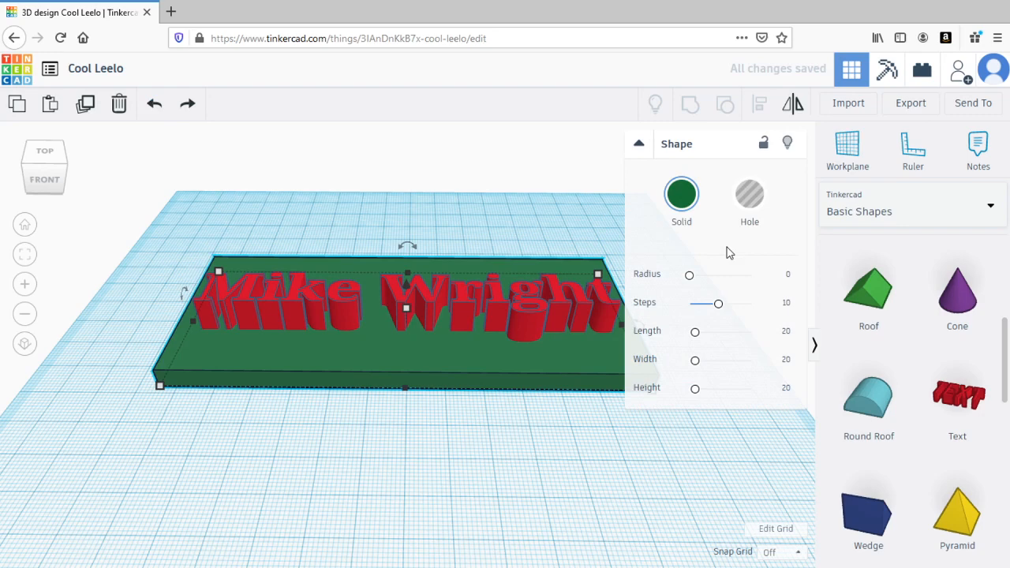
{"action": "left_click", "coordinate": [681, 194]}
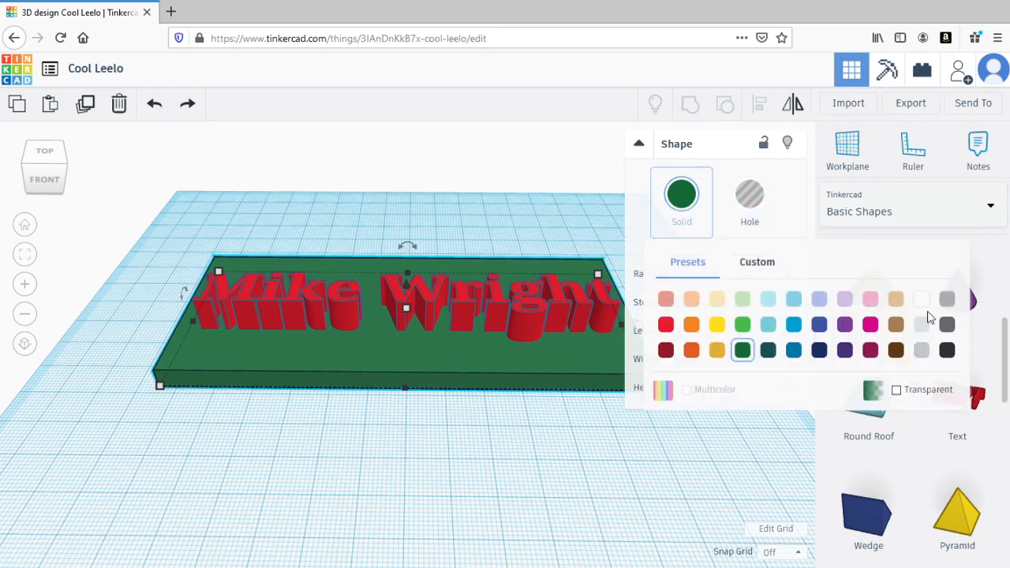
{"action": "left_click", "coordinate": [897, 389]}
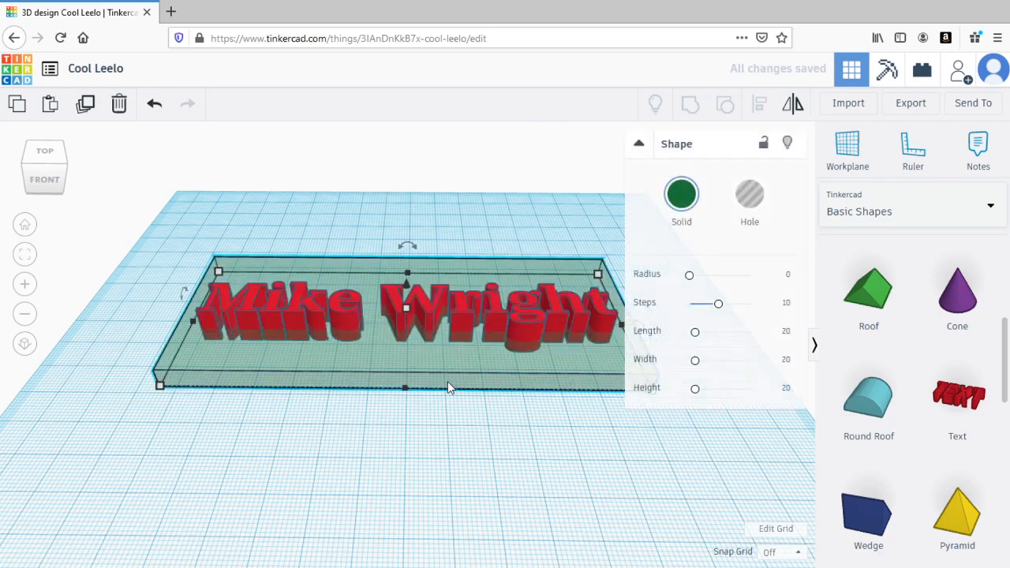
{"action": "left_click", "coordinate": [681, 194]}
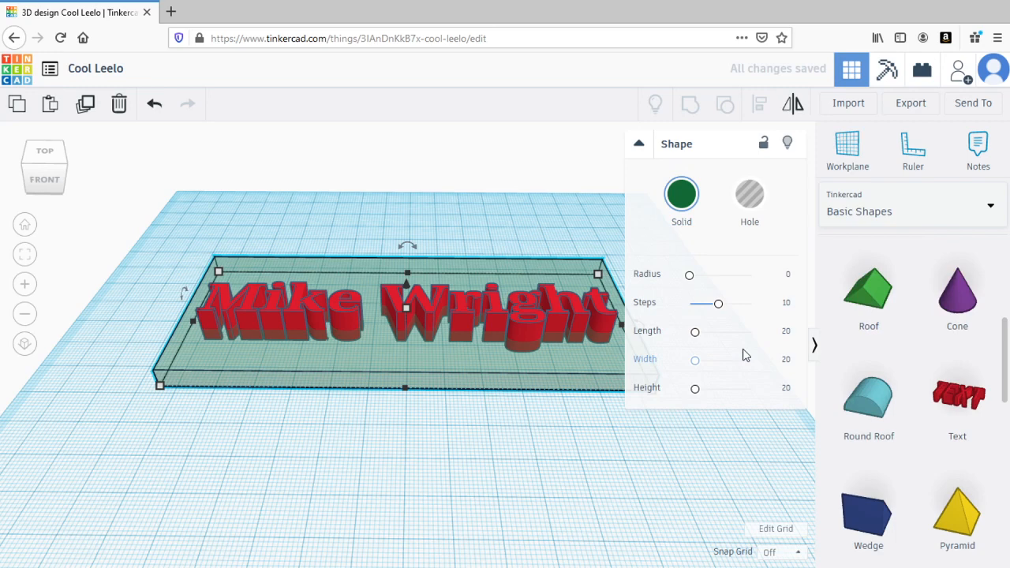
{"action": "left_click", "coordinate": [681, 195]}
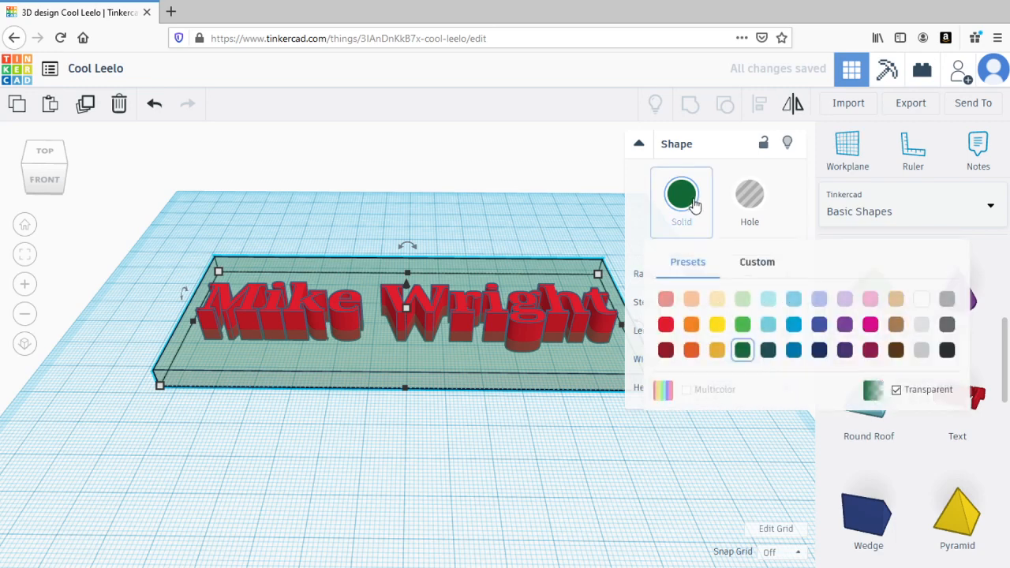
{"action": "left_click", "coordinate": [895, 389]}
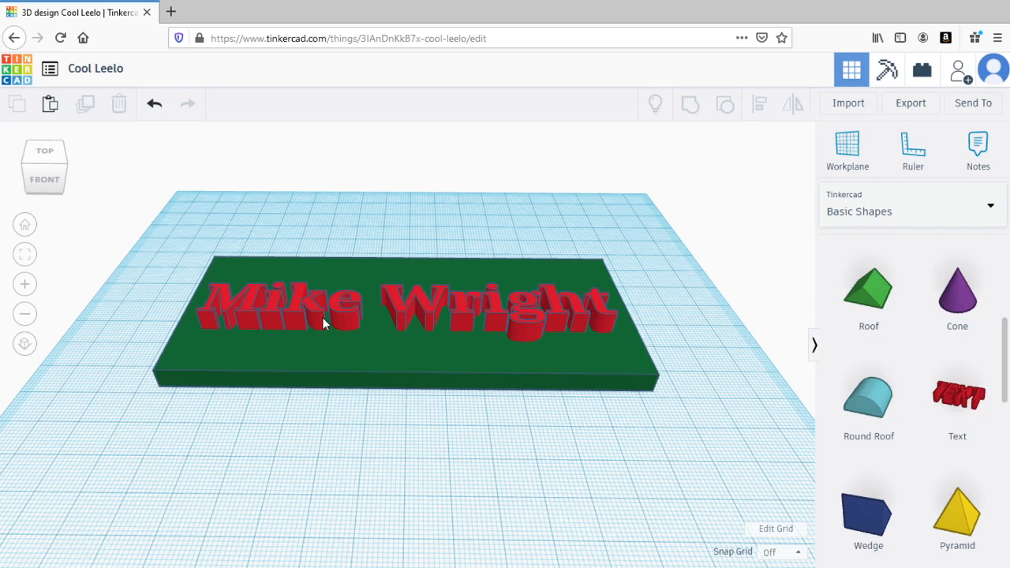
{"action": "mouse_move", "coordinate": [344, 322]}
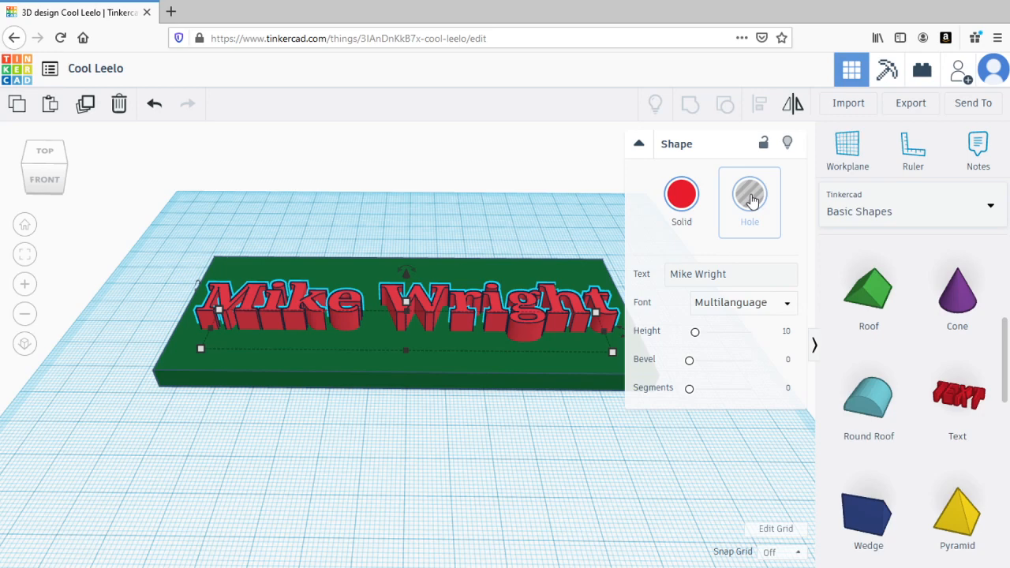
{"action": "left_click", "coordinate": [748, 194]}
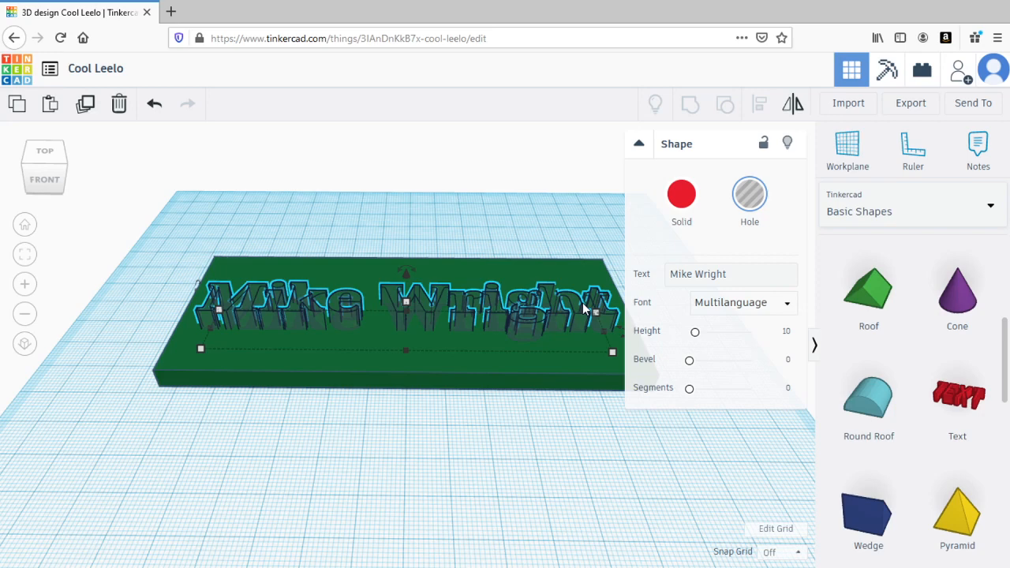
{"action": "mouse_move", "coordinate": [446, 245]}
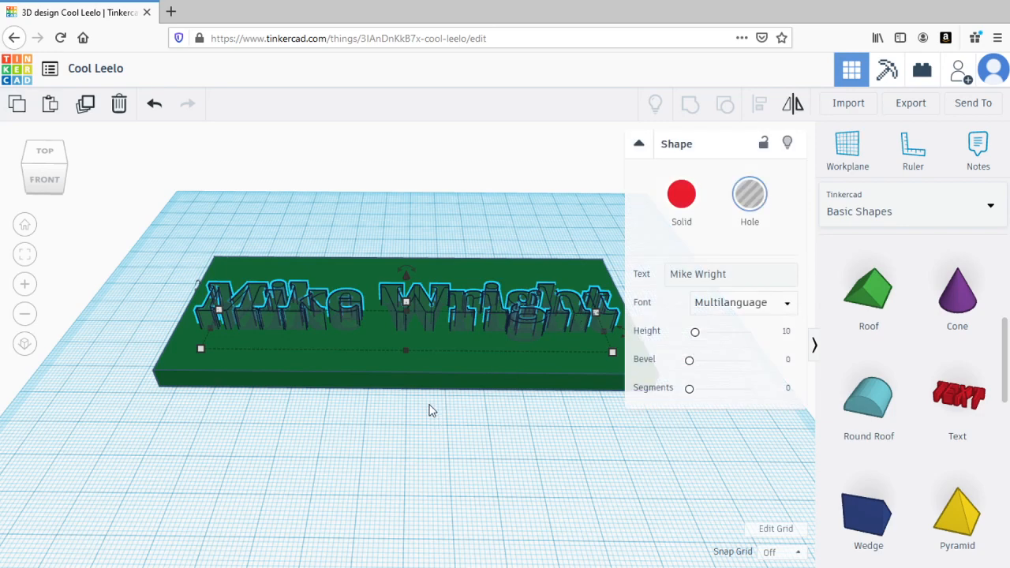
{"action": "left_click_drag", "start_coordinate": [432, 409], "coordinate": [653, 446]}
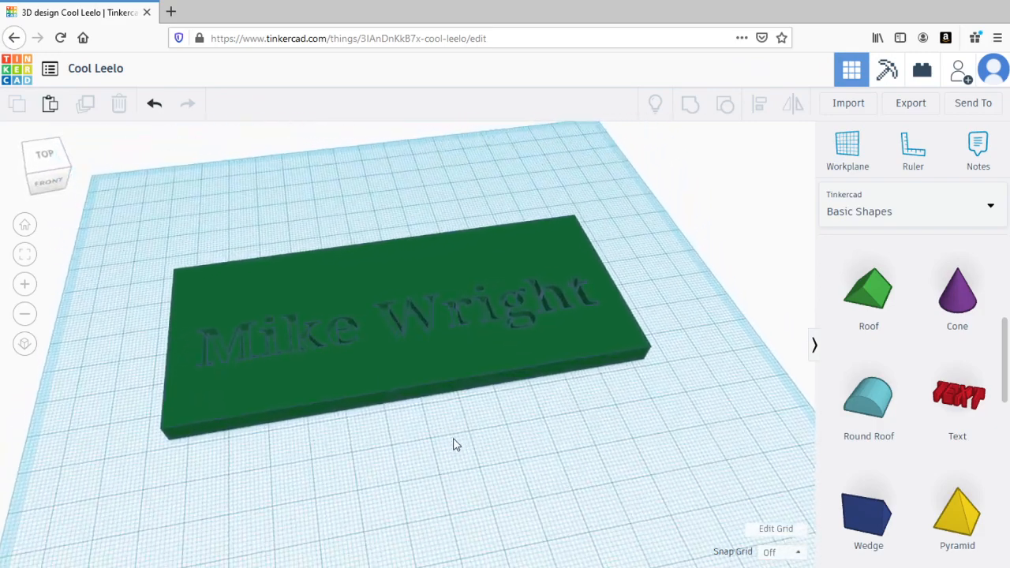
{"action": "left_click_drag", "start_coordinate": [454, 444], "coordinate": [364, 452]}
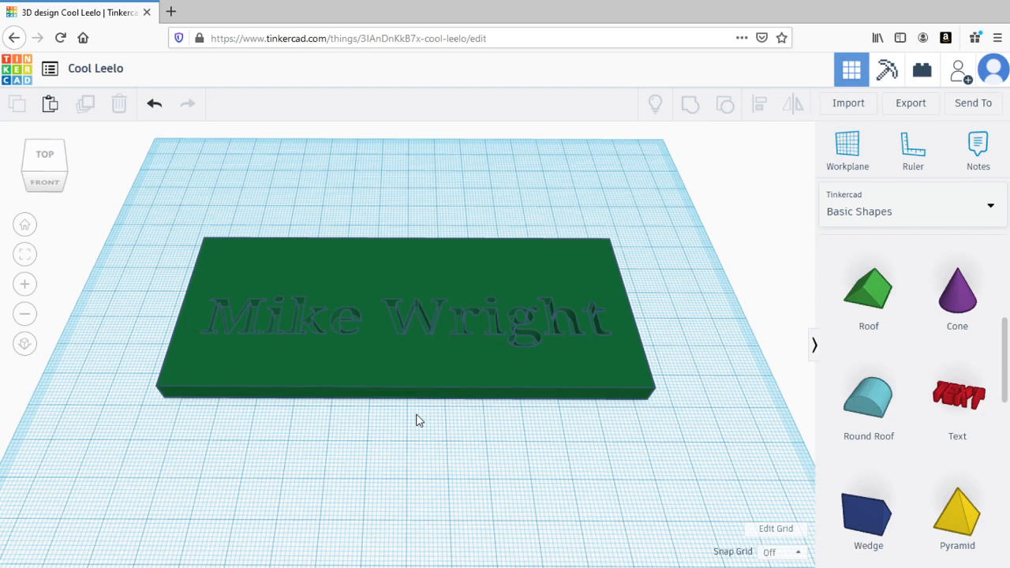
{"action": "mouse_move", "coordinate": [217, 266]}
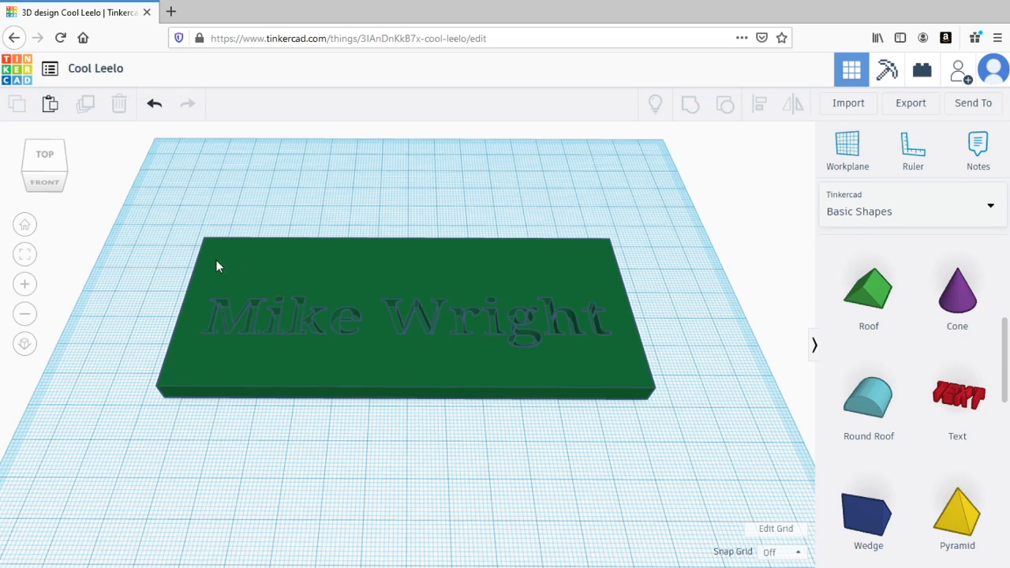
{"action": "mouse_move", "coordinate": [213, 266]}
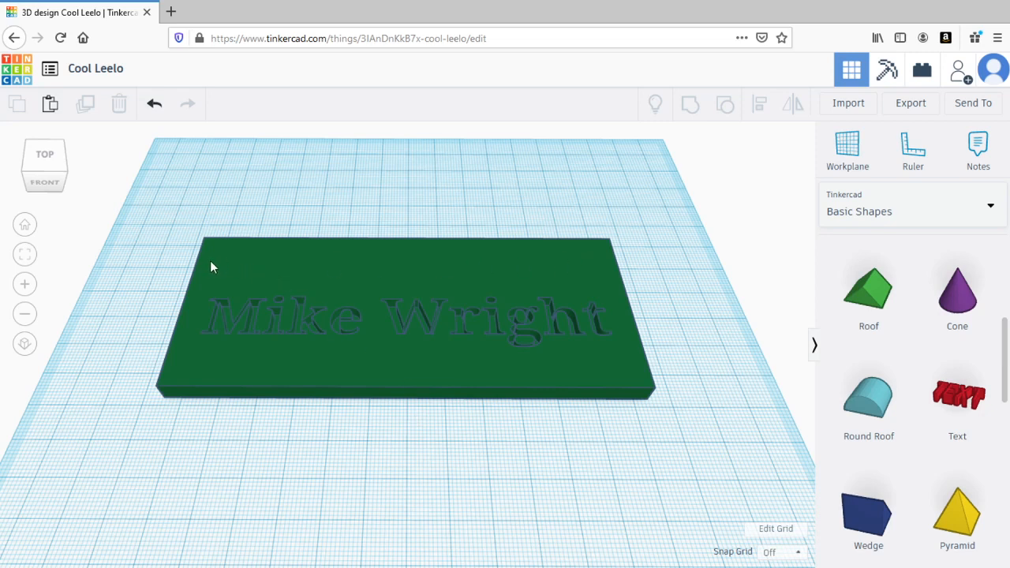
{"action": "mouse_move", "coordinate": [676, 372]}
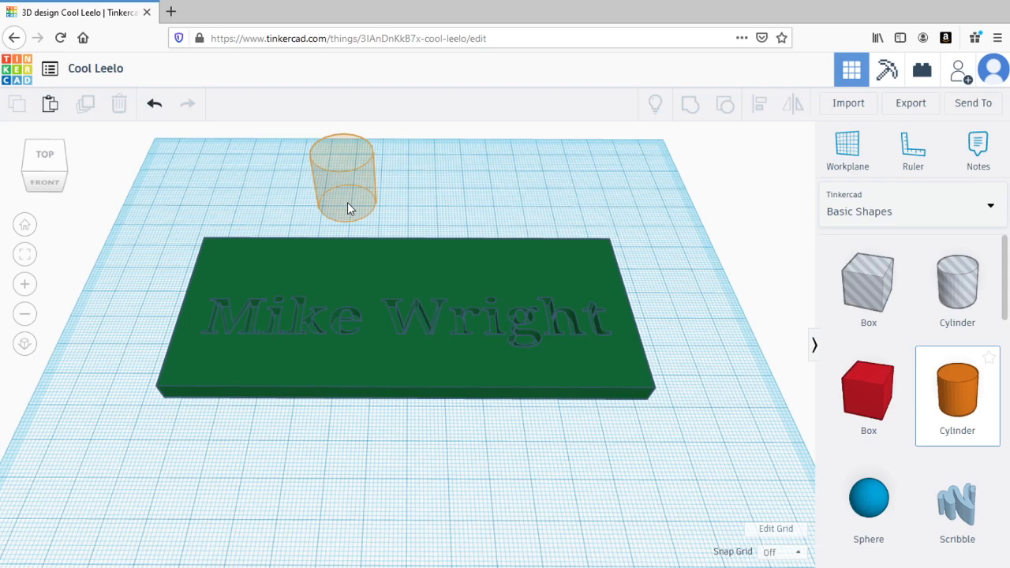
Place a thin cylinder at the plate's top-left corner and sink it into the plate.
{"action": "left_click", "coordinate": [342, 178]}
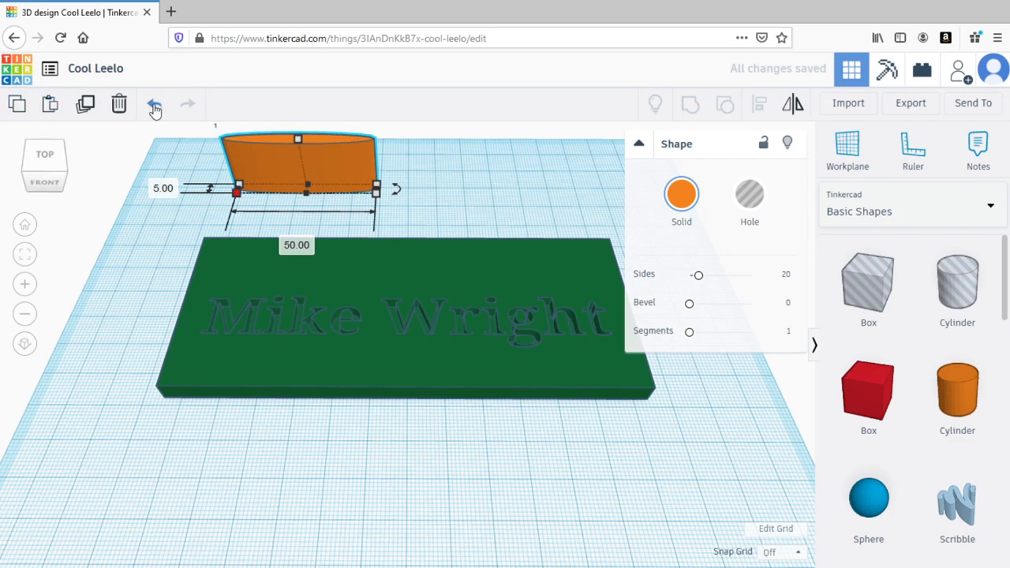
{"action": "left_click", "coordinate": [154, 103]}
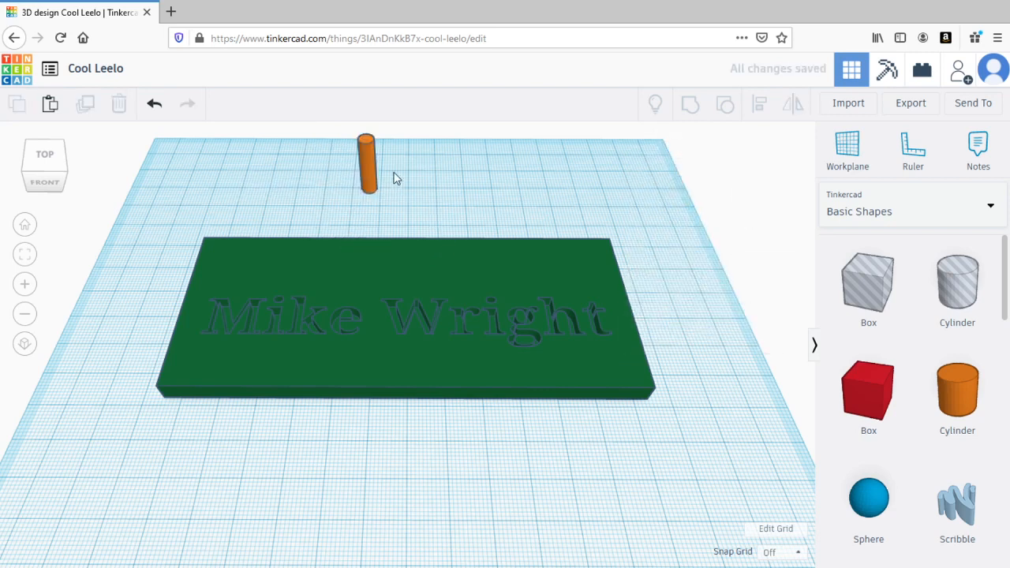
{"action": "left_click", "coordinate": [366, 169]}
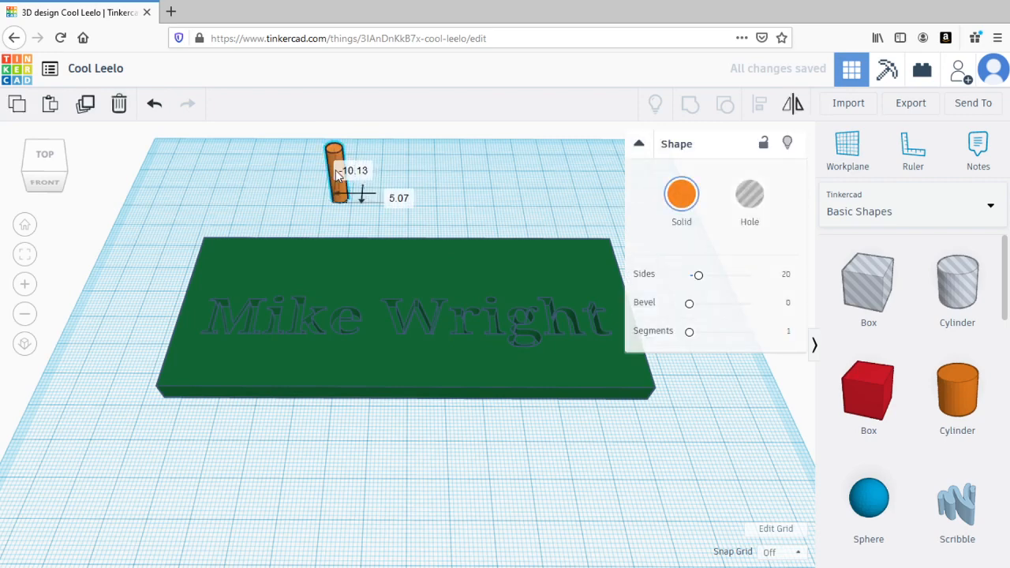
{"action": "left_click_drag", "start_coordinate": [335, 177], "coordinate": [264, 182]}
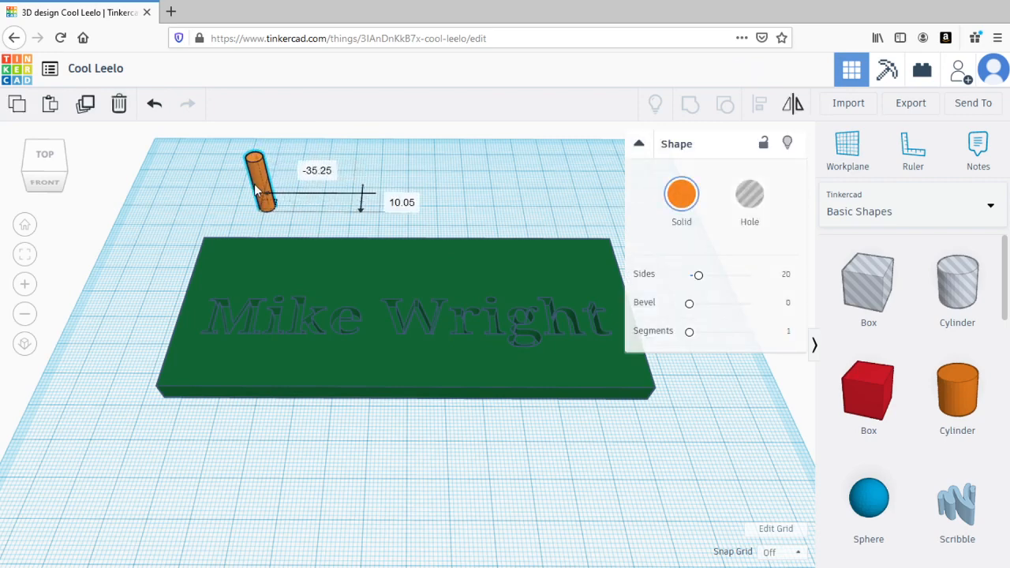
{"action": "left_click_drag", "start_coordinate": [262, 182], "coordinate": [221, 229]}
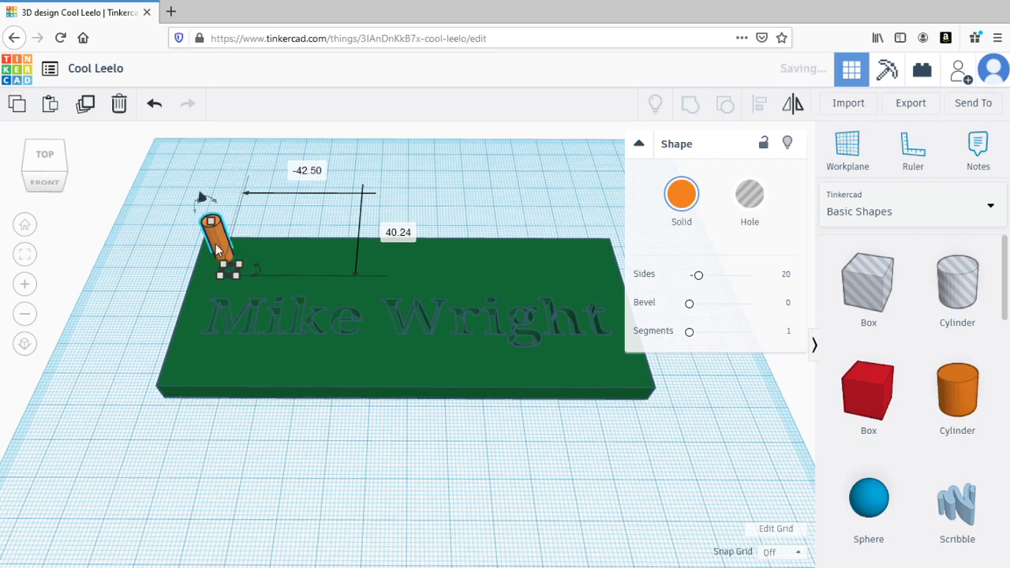
{"action": "mouse_move", "coordinate": [204, 199]}
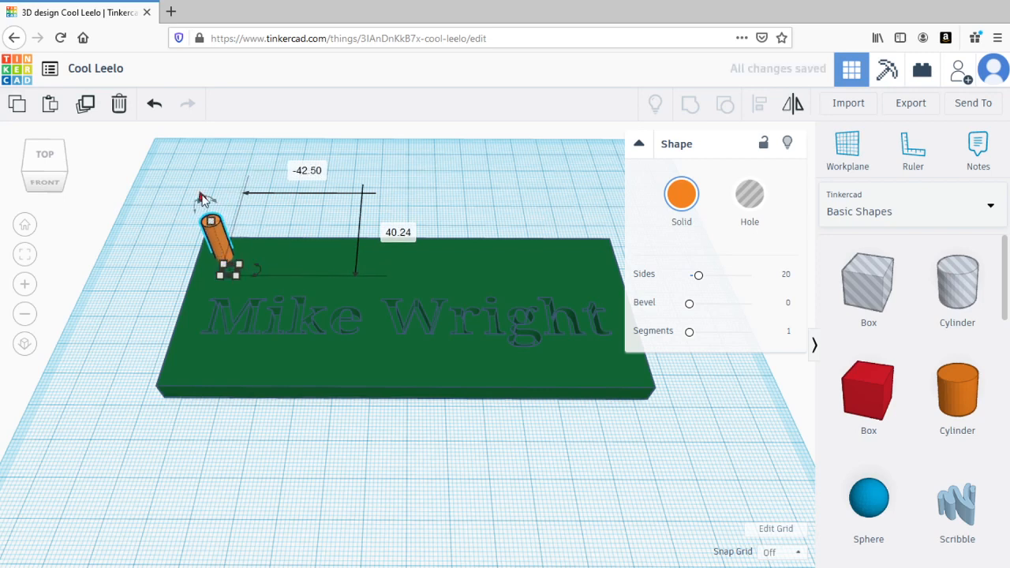
{"action": "left_click", "coordinate": [206, 197]}
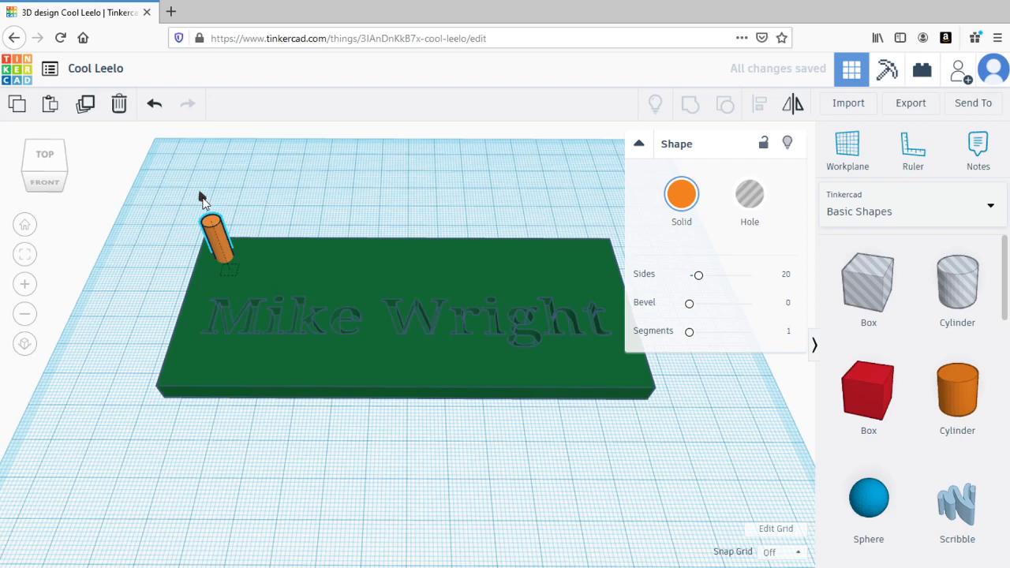
{"action": "left_click_drag", "start_coordinate": [213, 236], "coordinate": [213, 229]}
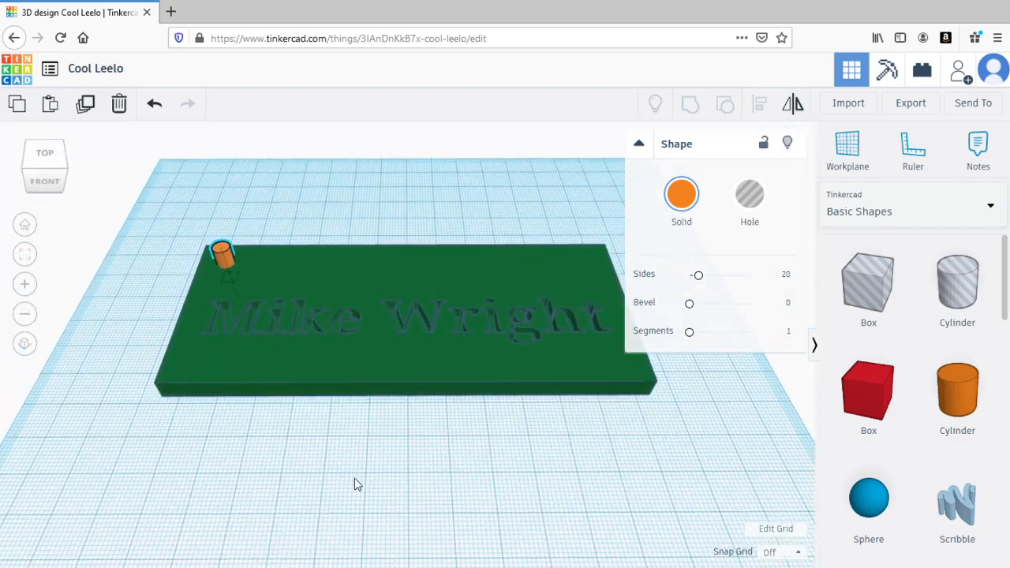
Make the corner cylinder a hole and group it with the plate and text.
{"action": "left_click", "coordinate": [224, 252]}
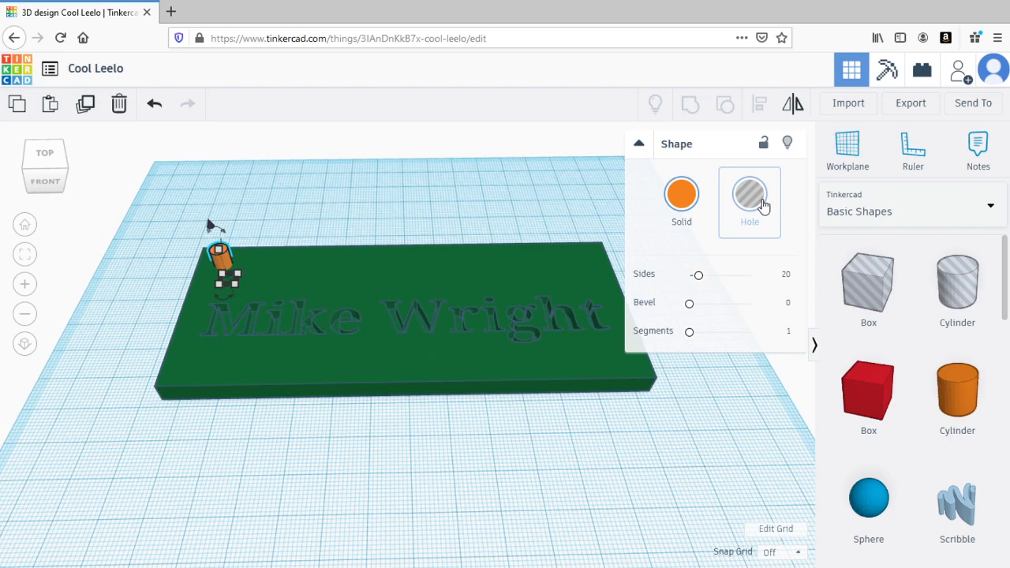
{"action": "left_click", "coordinate": [387, 190]}
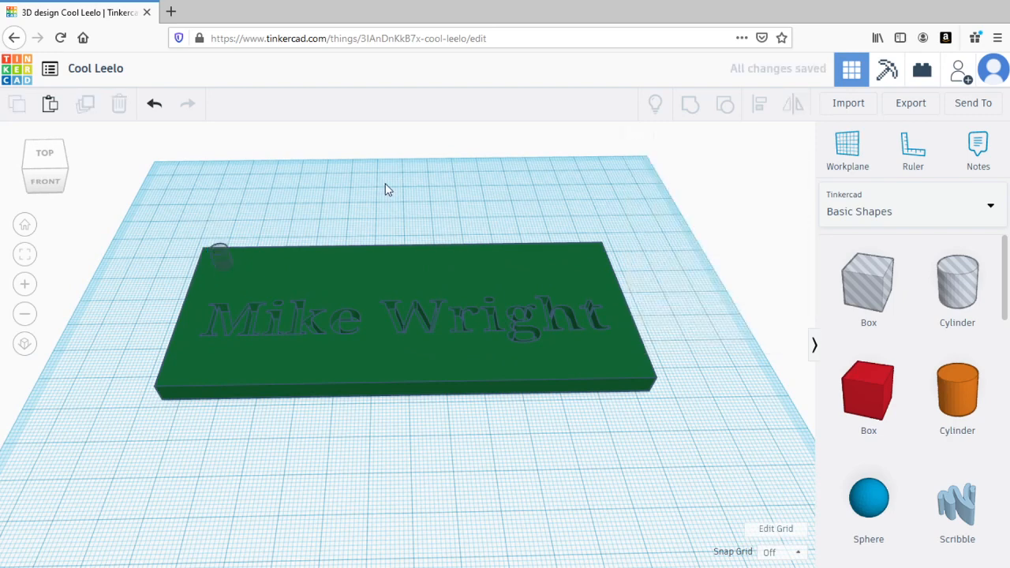
{"action": "left_click_drag", "start_coordinate": [387, 189], "coordinate": [631, 450]}
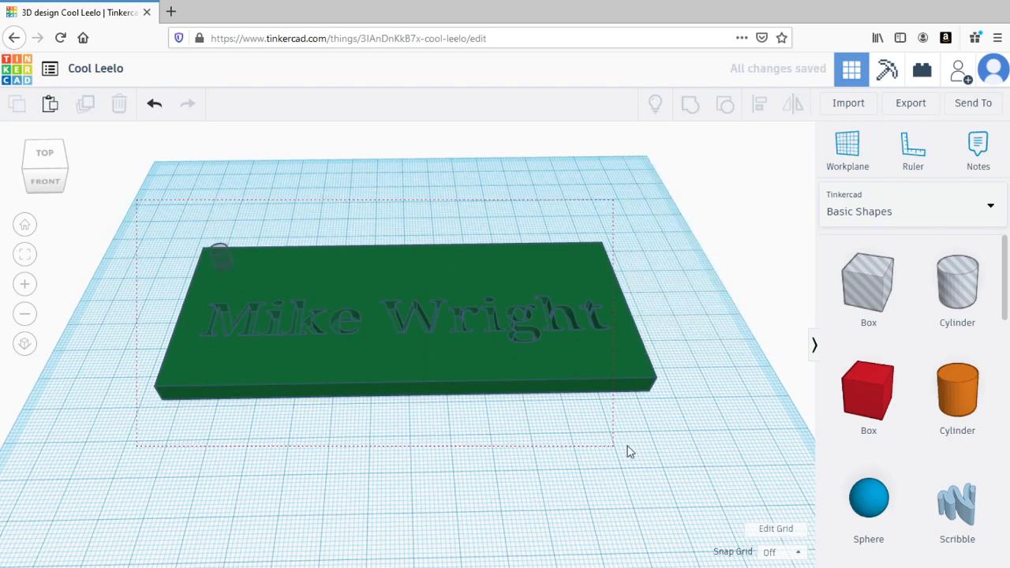
{"action": "left_click", "coordinate": [395, 316]}
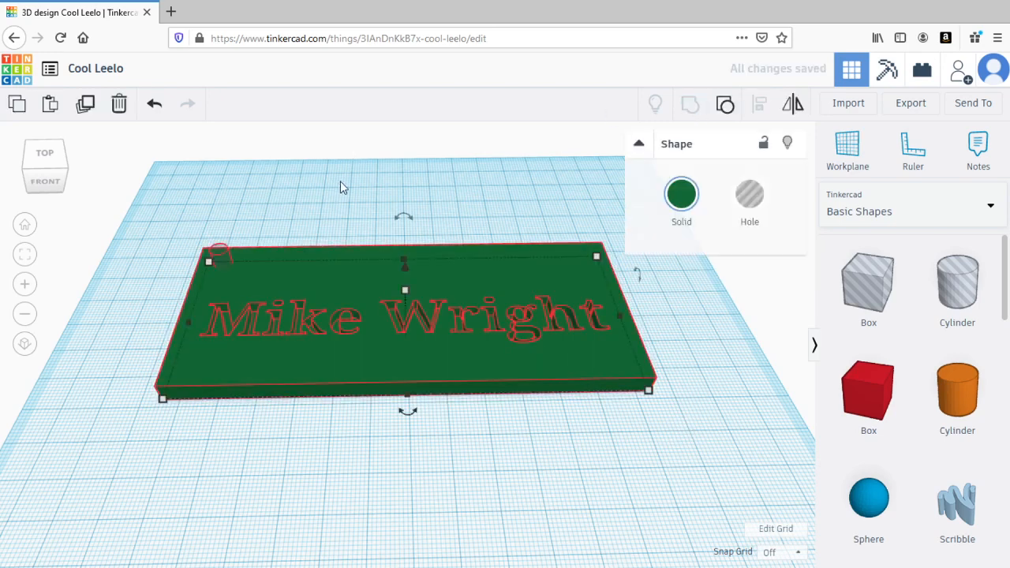
{"action": "left_click", "coordinate": [351, 188]}
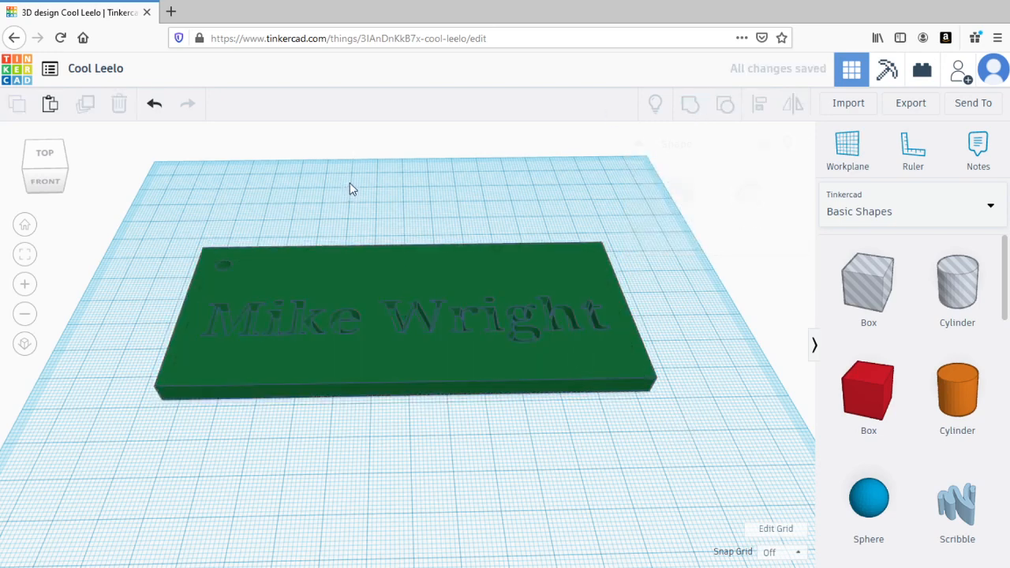
{"action": "left_click", "coordinate": [45, 153]}
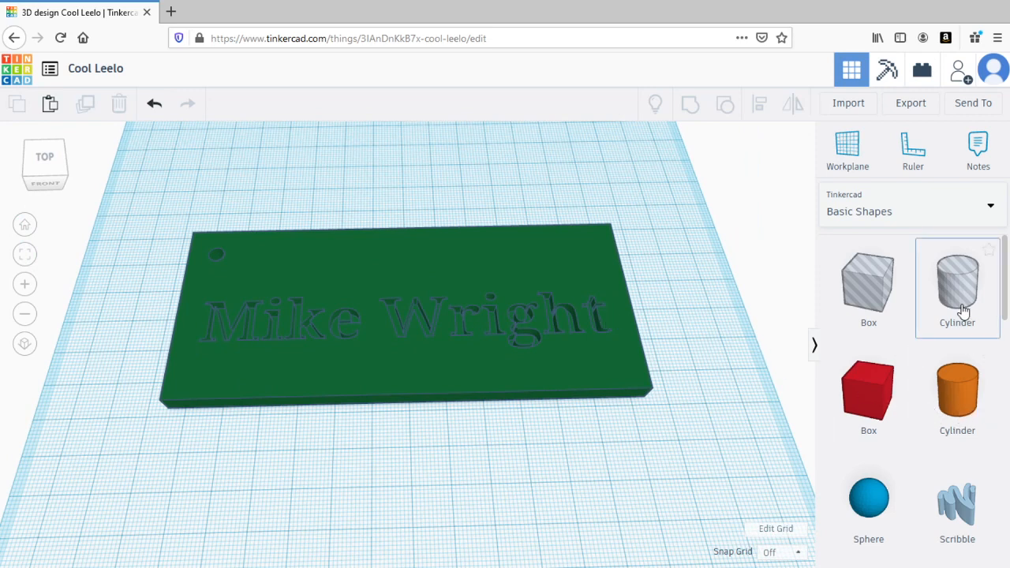
{"action": "mouse_move", "coordinate": [959, 286]}
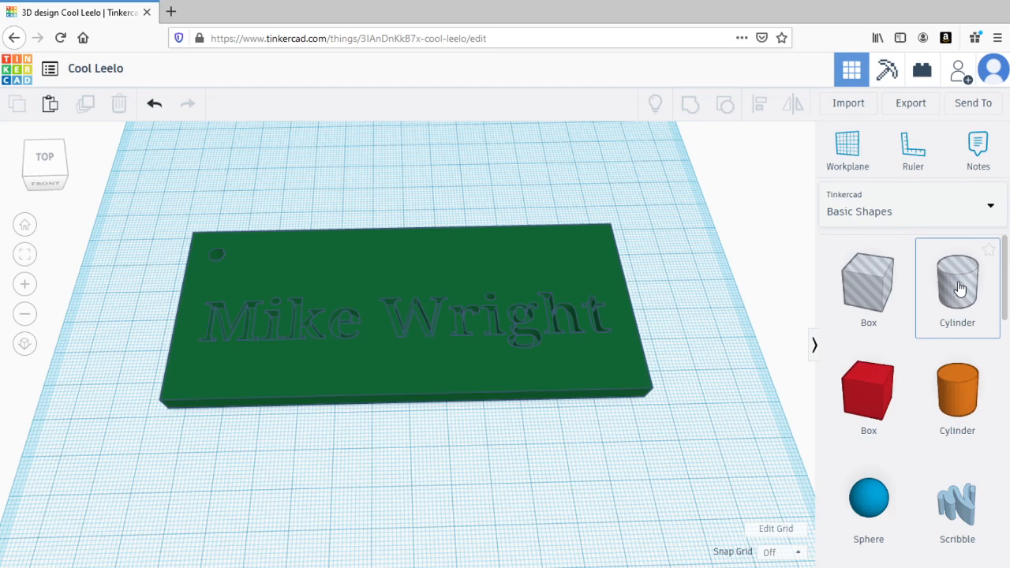
{"action": "mouse_move", "coordinate": [957, 394]}
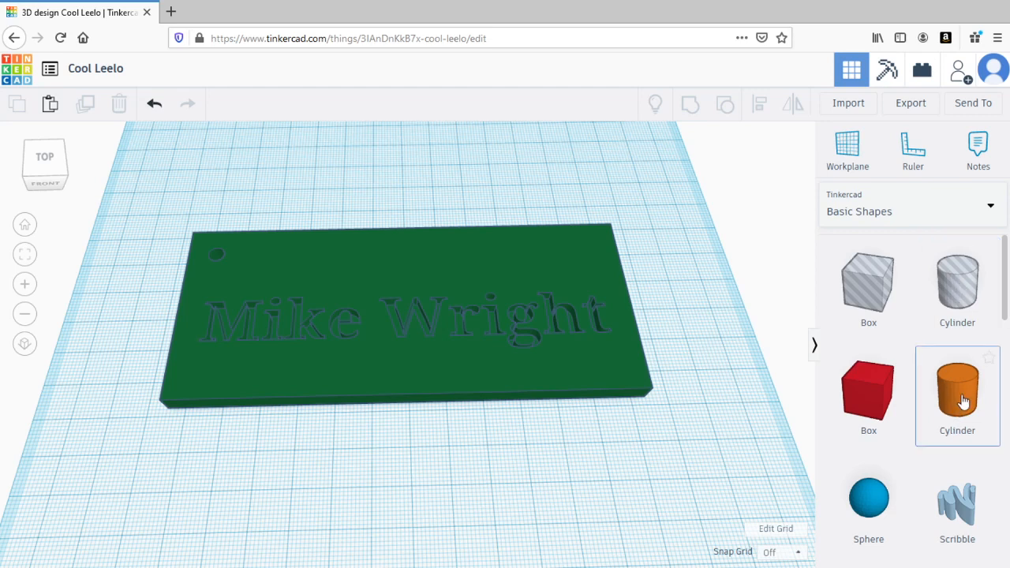
{"action": "mouse_move", "coordinate": [961, 404]}
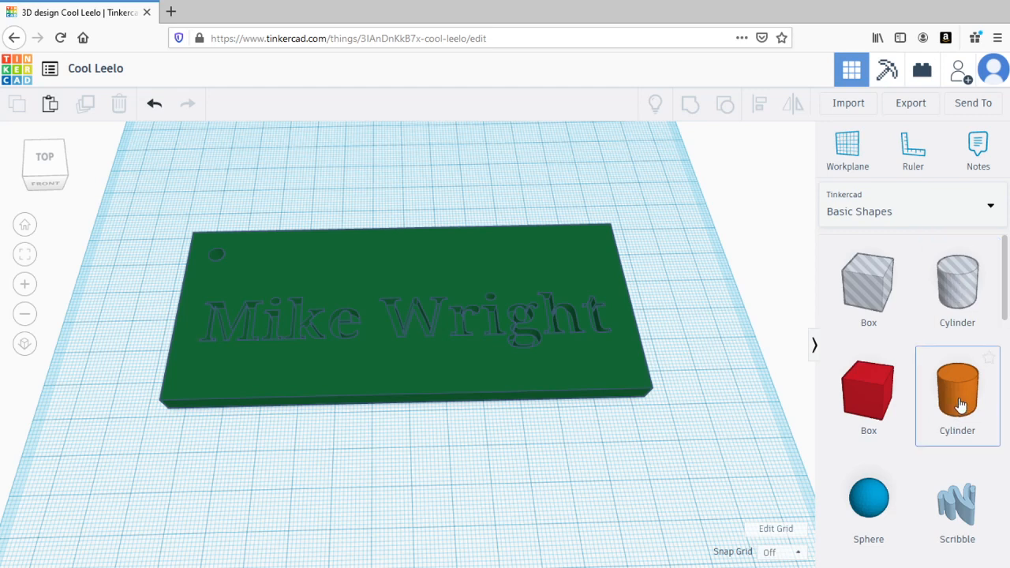
{"action": "mouse_move", "coordinate": [957, 286]}
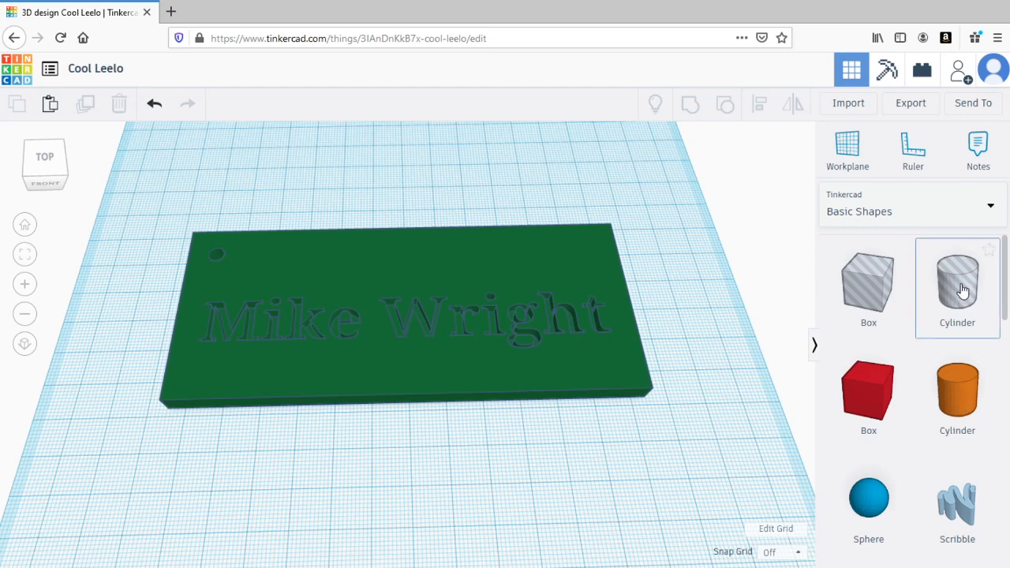
Add a 5 by 5 mm hole cylinder at the nameplate's top-right corner.
{"action": "left_click_drag", "start_coordinate": [957, 282], "coordinate": [564, 201]}
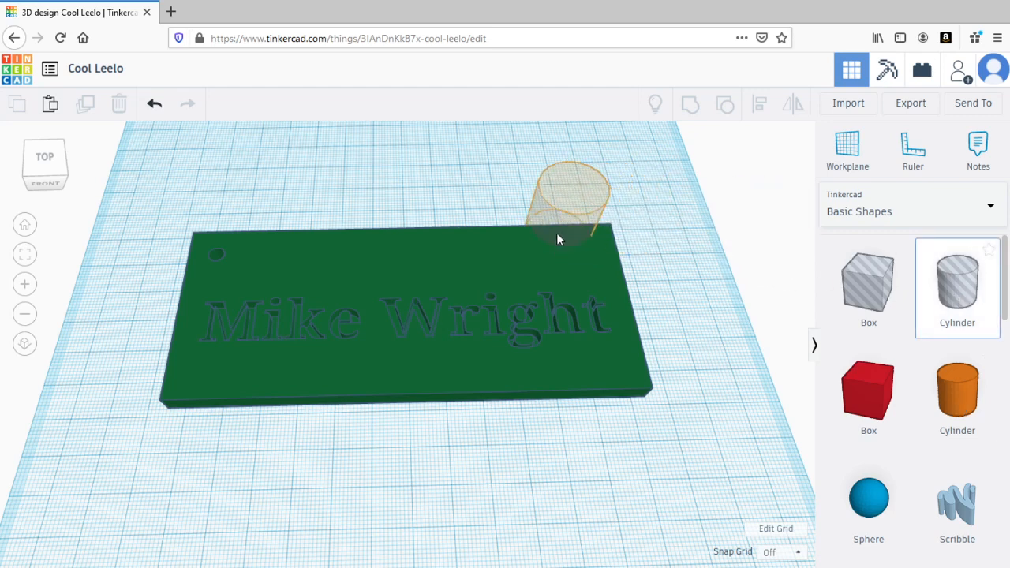
{"action": "left_click", "coordinate": [566, 201]}
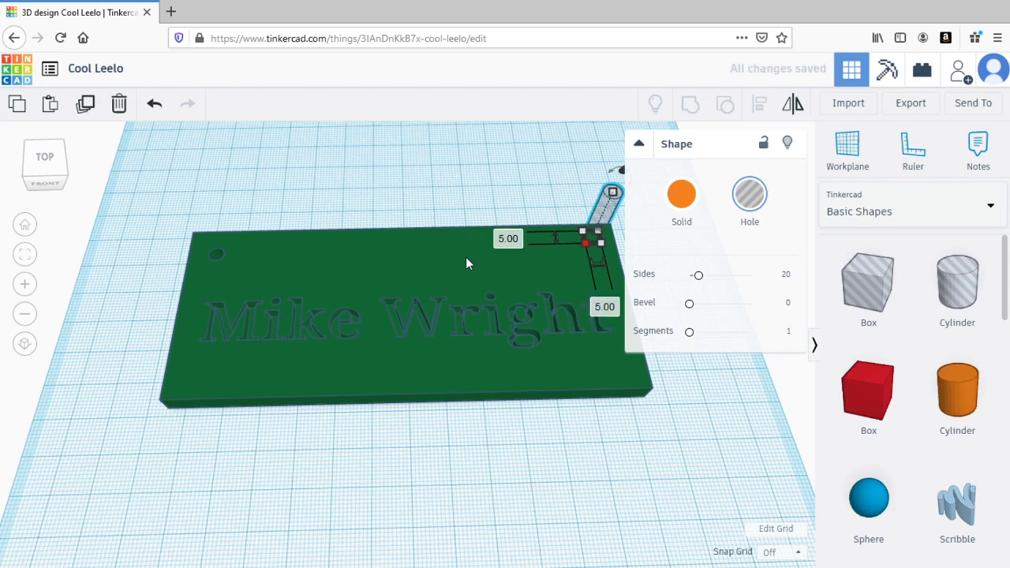
{"action": "left_click", "coordinate": [466, 262]}
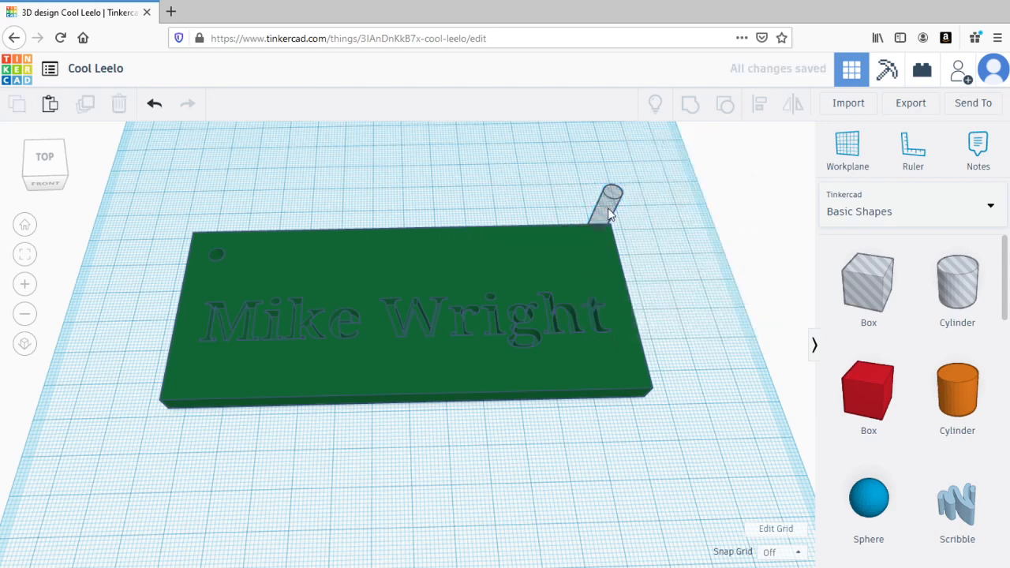
{"action": "left_click", "coordinate": [608, 201]}
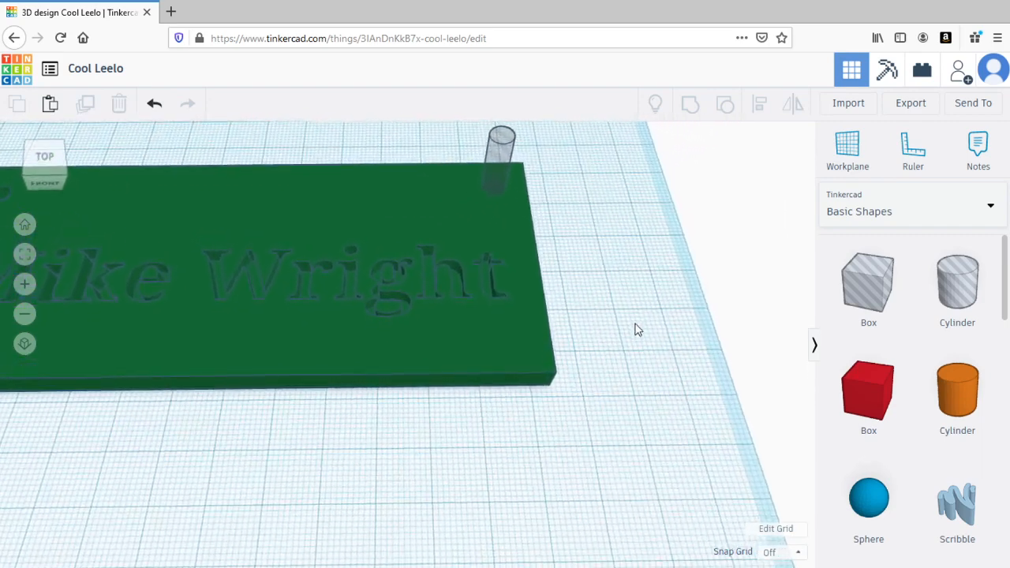
Sink the top-right hole cylinder into the plate and group all shapes together.
{"action": "left_click", "coordinate": [501, 158]}
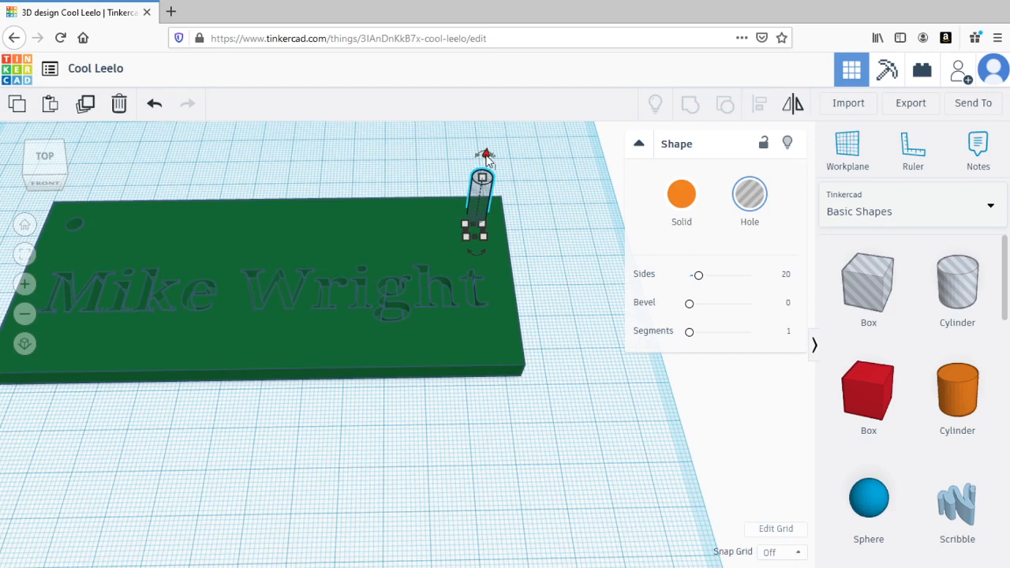
{"action": "left_click_drag", "start_coordinate": [481, 229], "coordinate": [481, 197]}
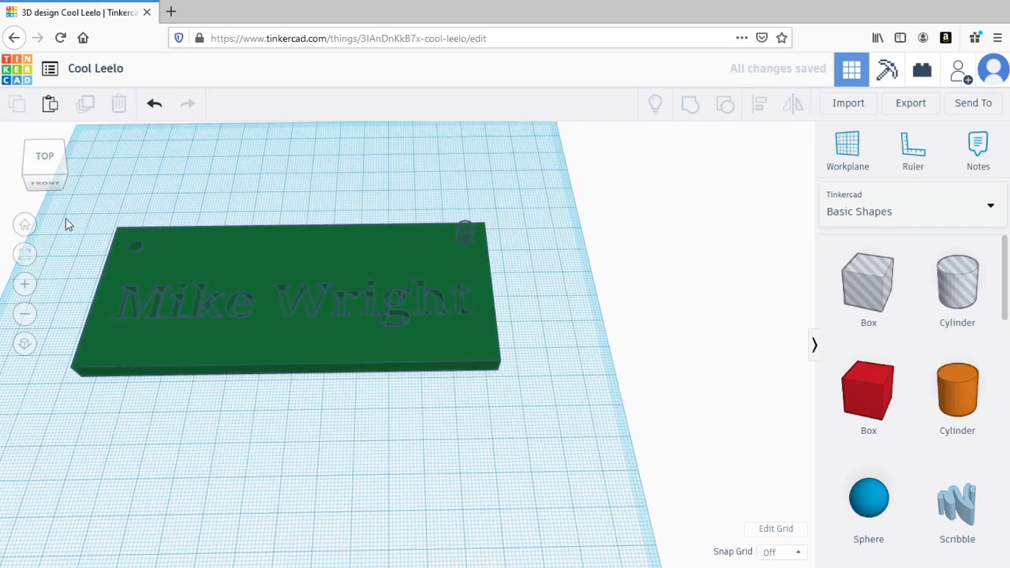
{"action": "left_click_drag", "start_coordinate": [430, 339], "coordinate": [548, 430]}
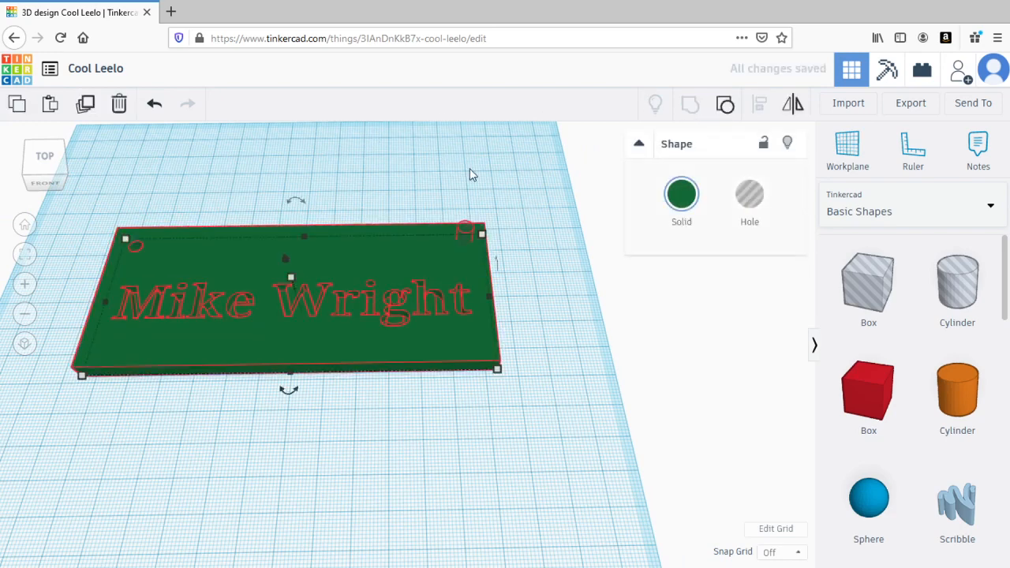
{"action": "left_click", "coordinate": [474, 172]}
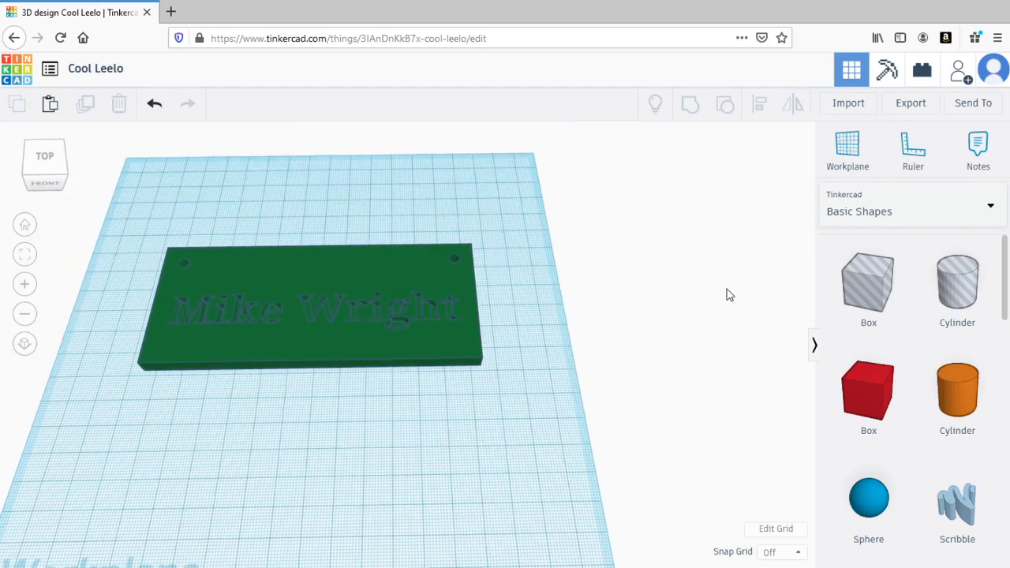
Add a heart, shrink it to about 20.43 by 17.76, and place it above the name.
{"action": "scroll", "scroll_direction": "down", "scroll_amount": 3}
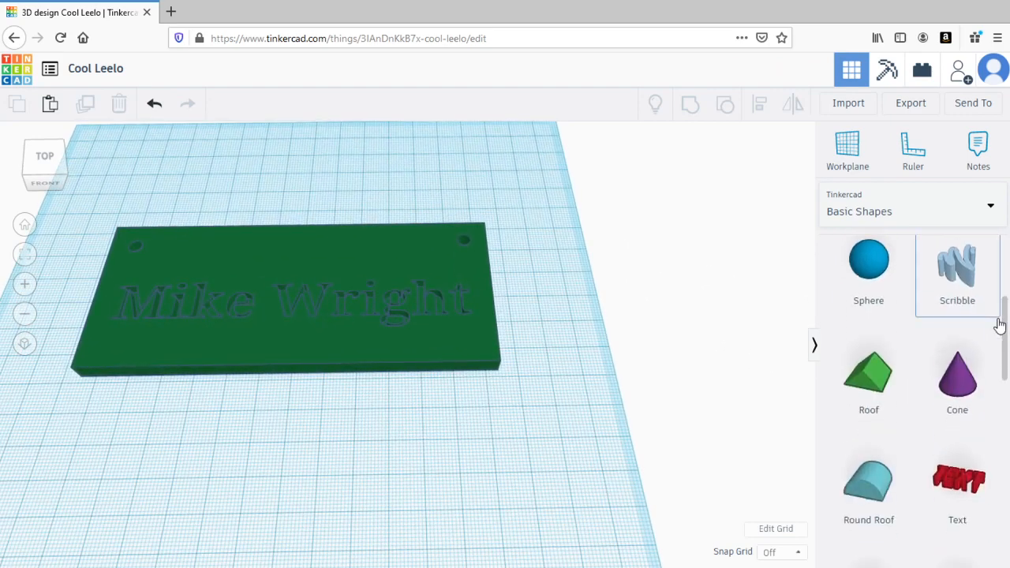
{"action": "scroll", "scroll_direction": "down", "scroll_amount": 3}
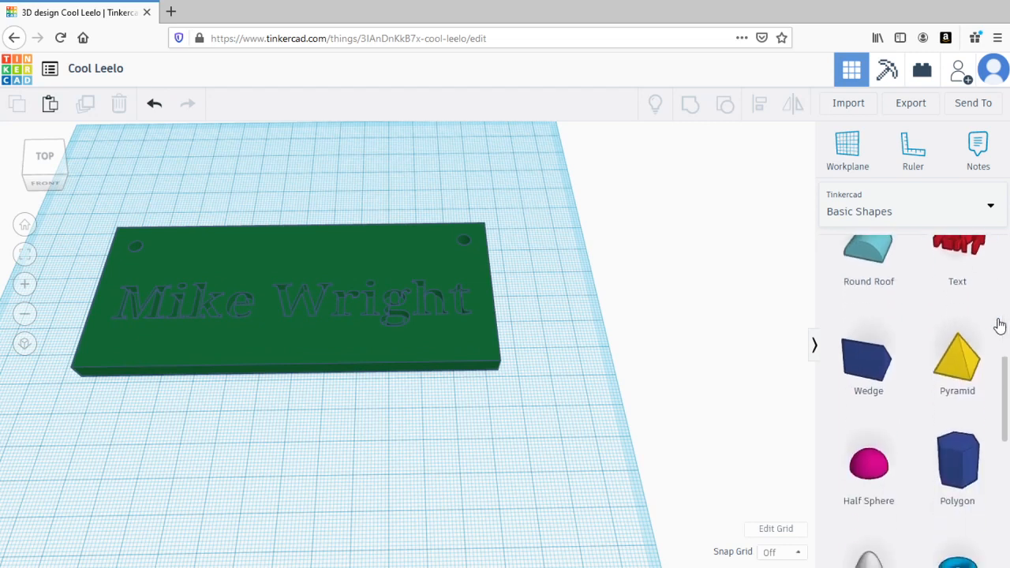
{"action": "scroll", "scroll_direction": "down", "scroll_amount": 3}
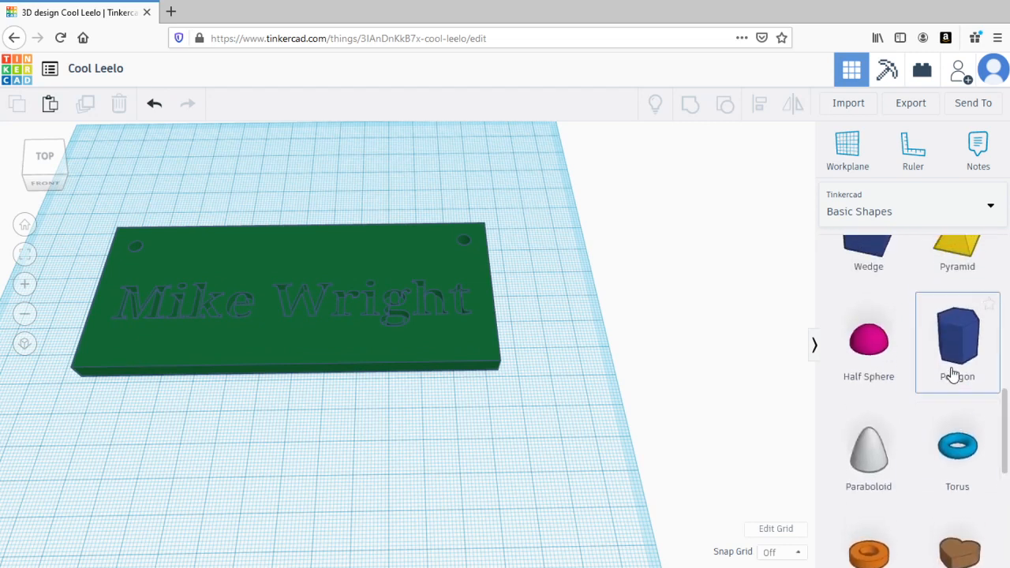
{"action": "scroll", "scroll_direction": "down", "scroll_amount": 3}
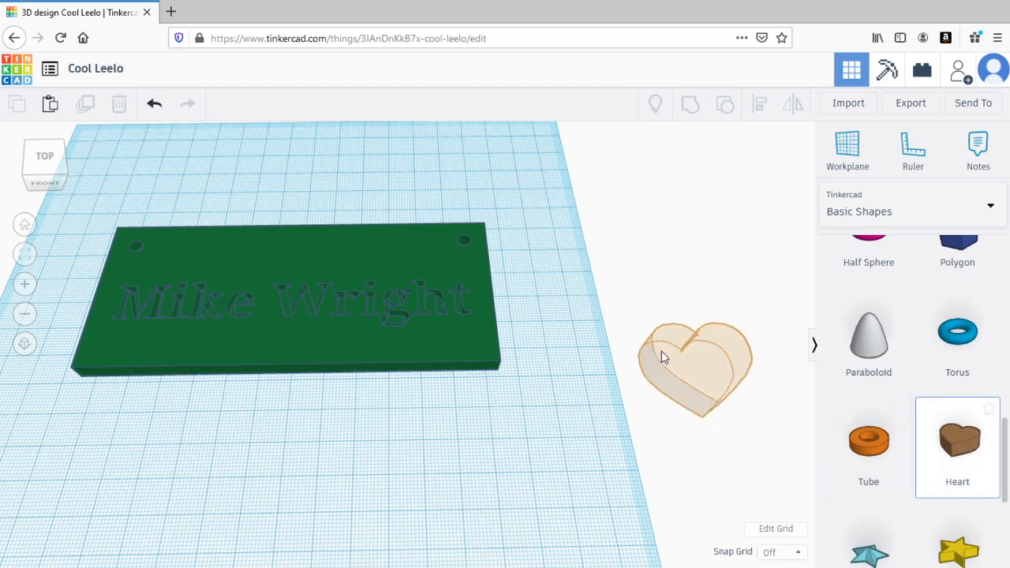
{"action": "left_click_drag", "start_coordinate": [694, 367], "coordinate": [280, 205]}
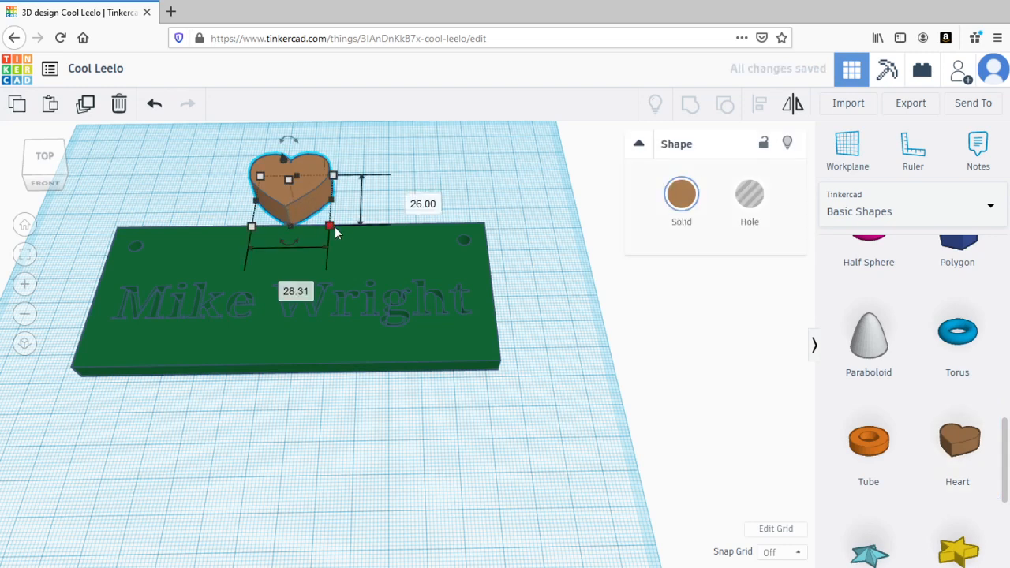
{"action": "left_click_drag", "start_coordinate": [332, 225], "coordinate": [310, 209]}
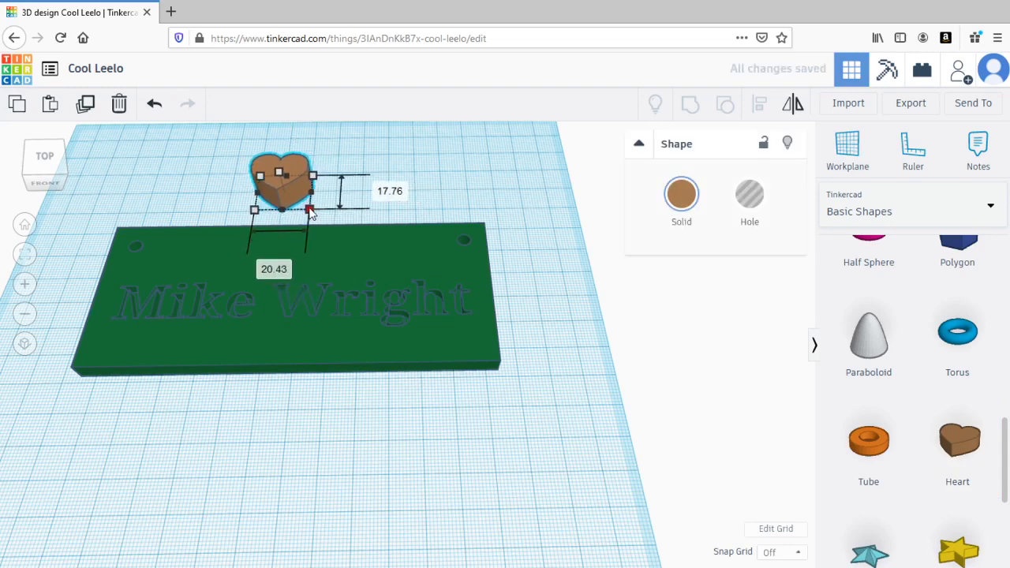
{"action": "left_click_drag", "start_coordinate": [281, 190], "coordinate": [268, 253]}
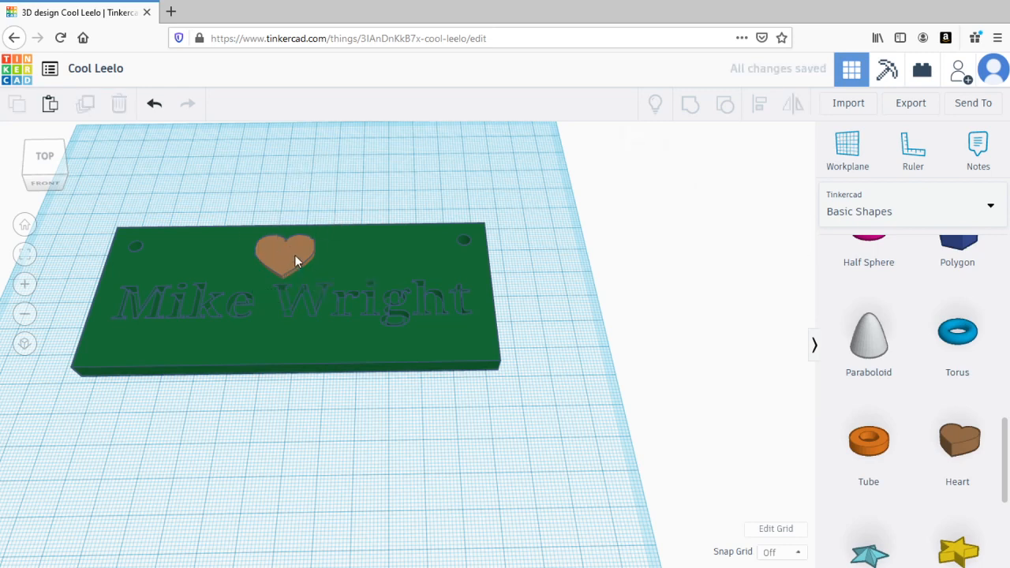
Turn the heart into a hole, group it with the plate, and orbit to check.
{"action": "left_click", "coordinate": [284, 253]}
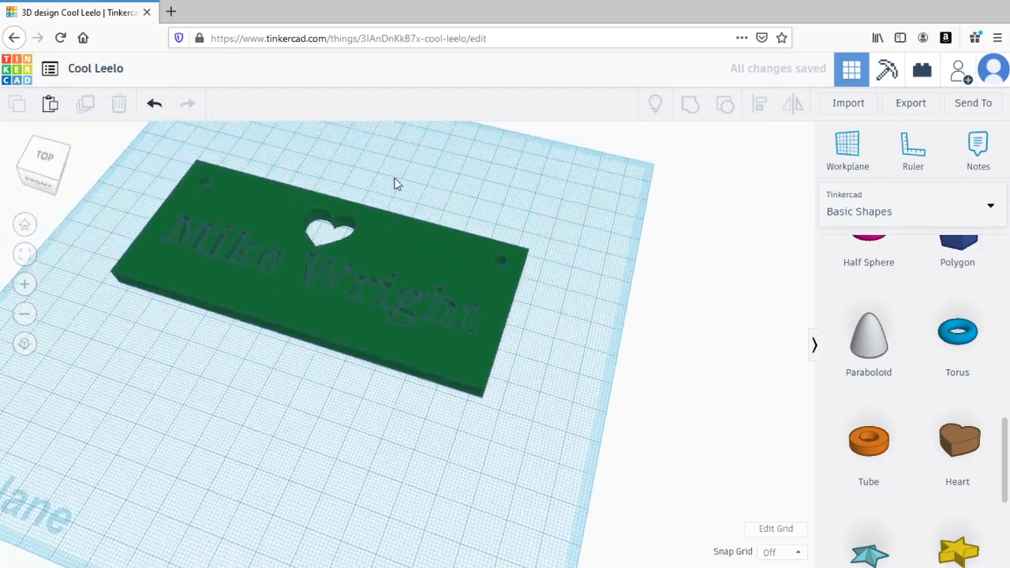
{"action": "left_click_drag", "start_coordinate": [395, 181], "coordinate": [454, 181]}
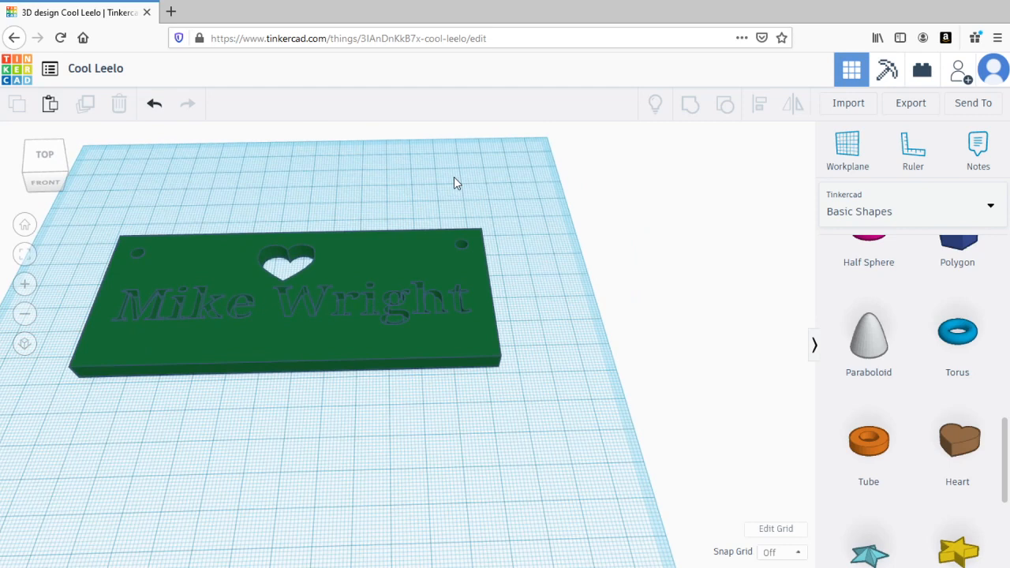